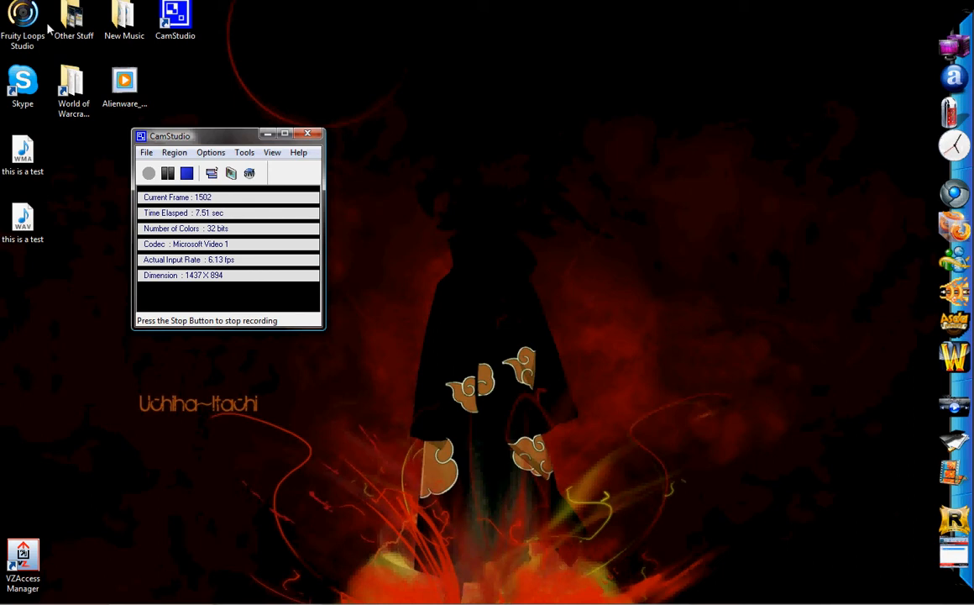
# Open the Fruity Loops Studio desktop folder and select the FL Studio 8 shortcut.
pyautogui.doubleClick(19, 15)
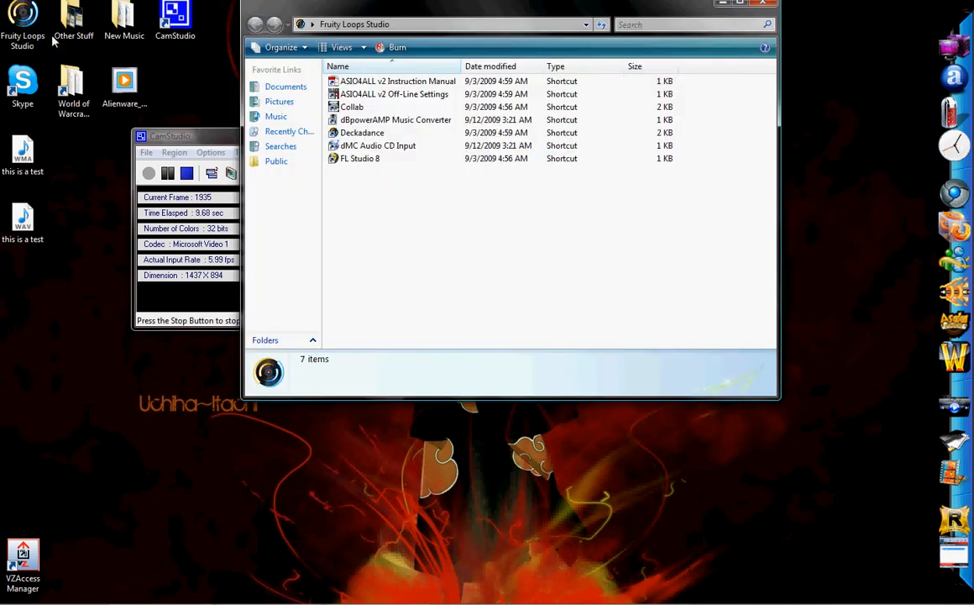
pyautogui.click(360, 158)
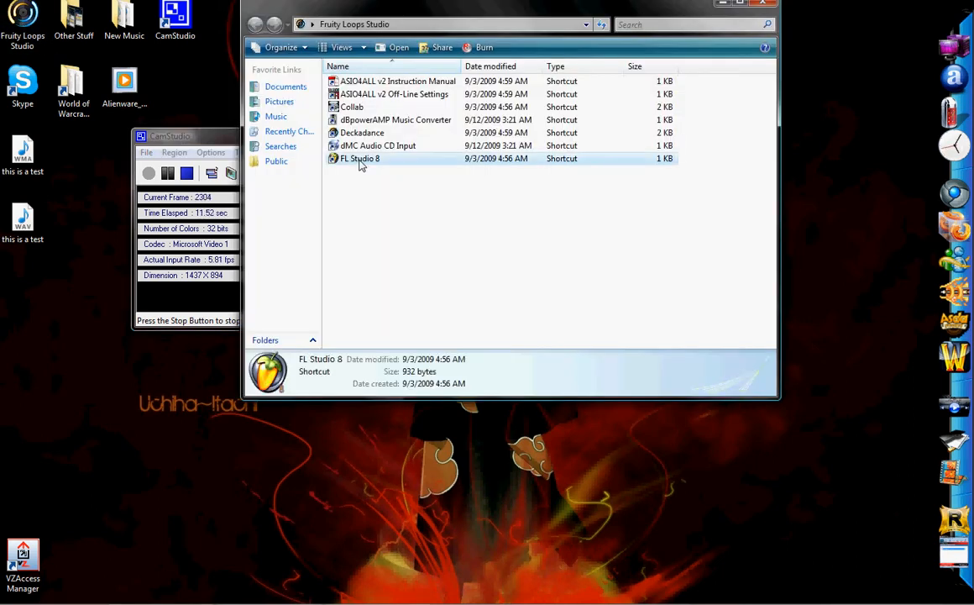
pyautogui.doubleClick(358, 159)
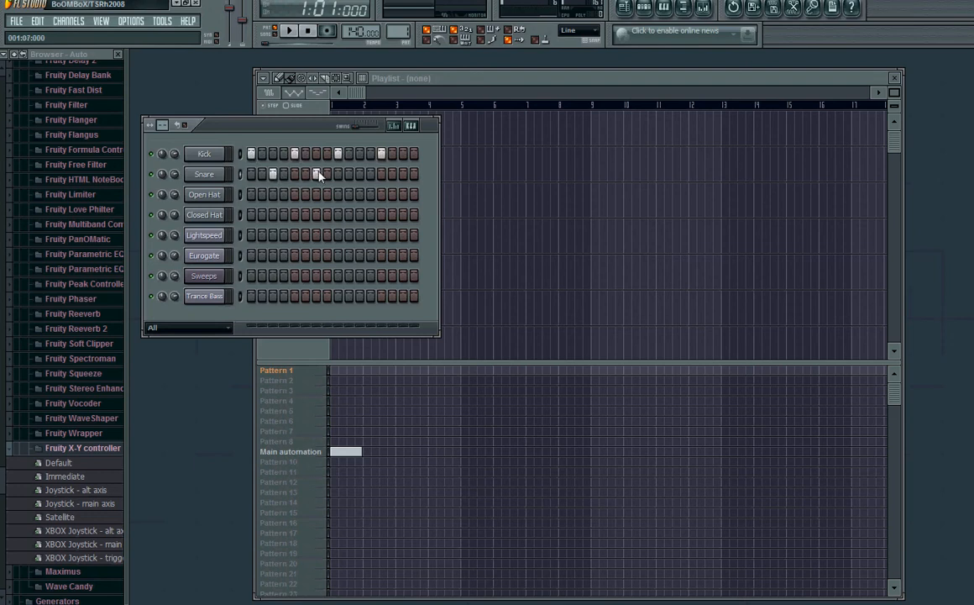
pyautogui.click(290, 31)
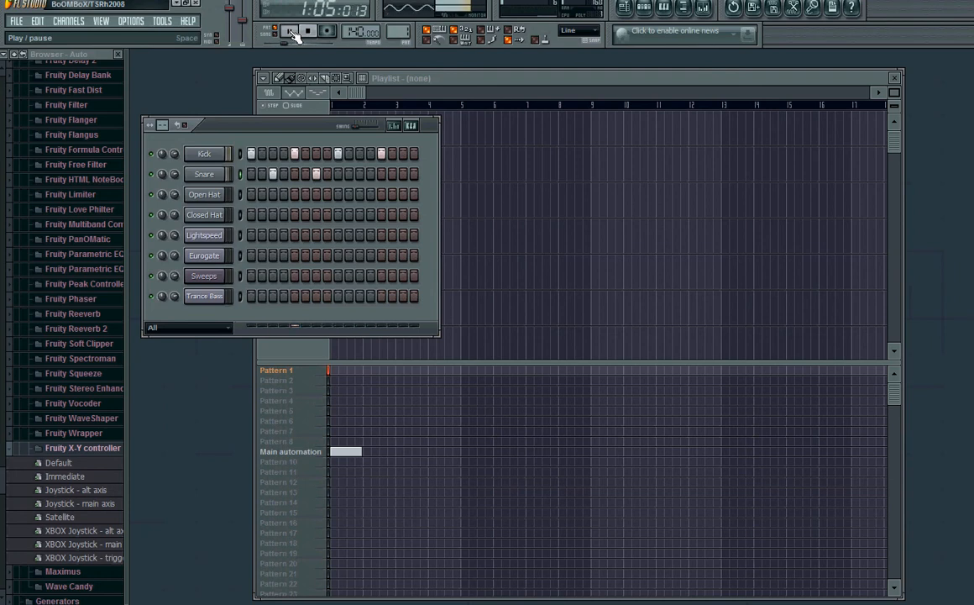
pyautogui.click(292, 31)
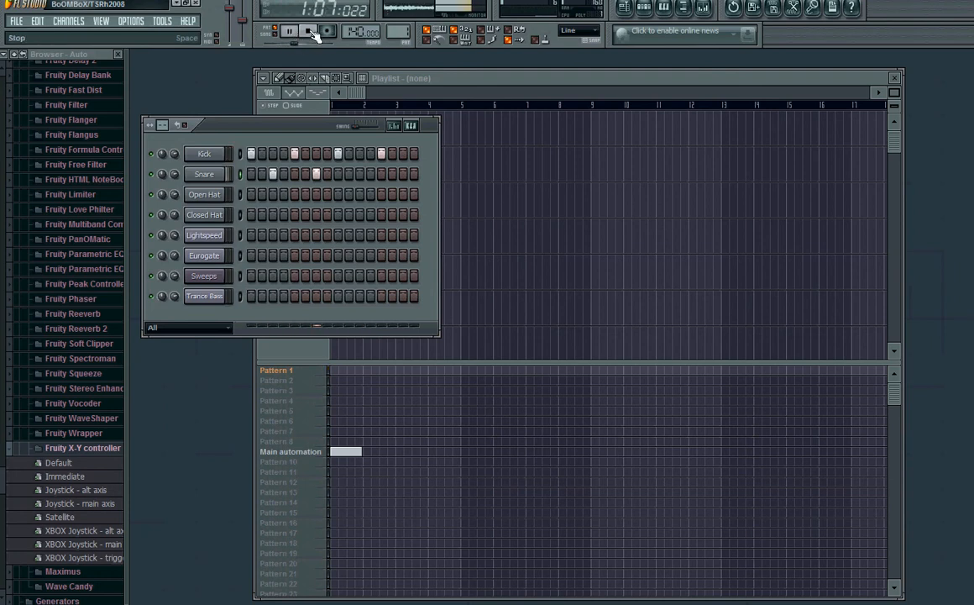
pyautogui.click(291, 32)
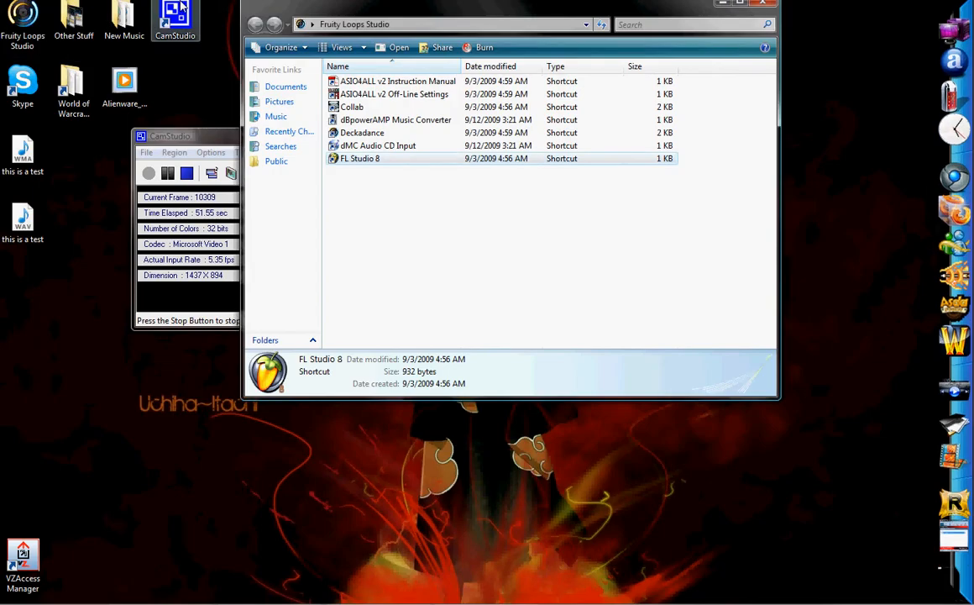
# Close the shortcuts folder and search the Start menu for 'sound recorder'.
pyautogui.click(762, 5)
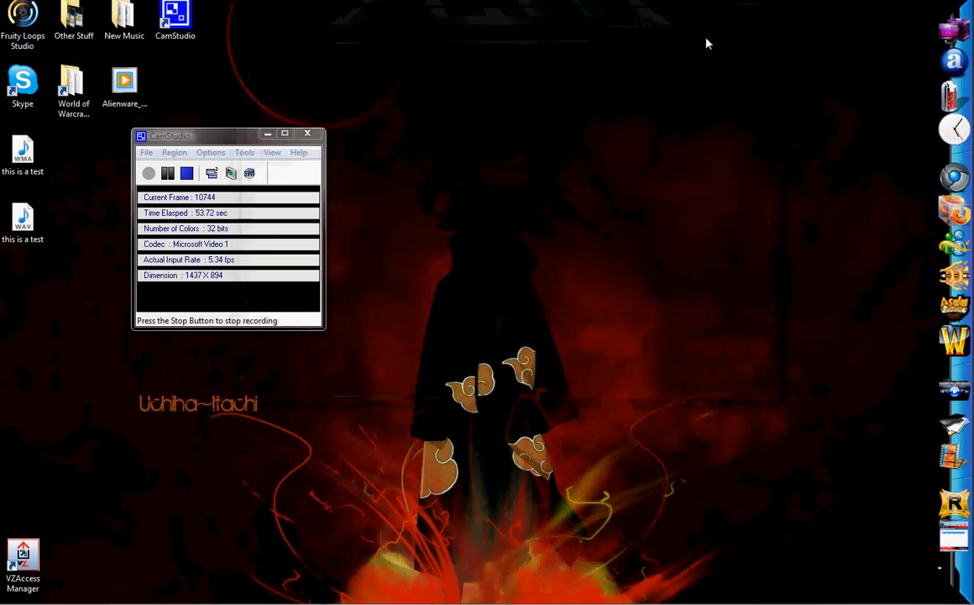
pyautogui.moveTo(258, 380)
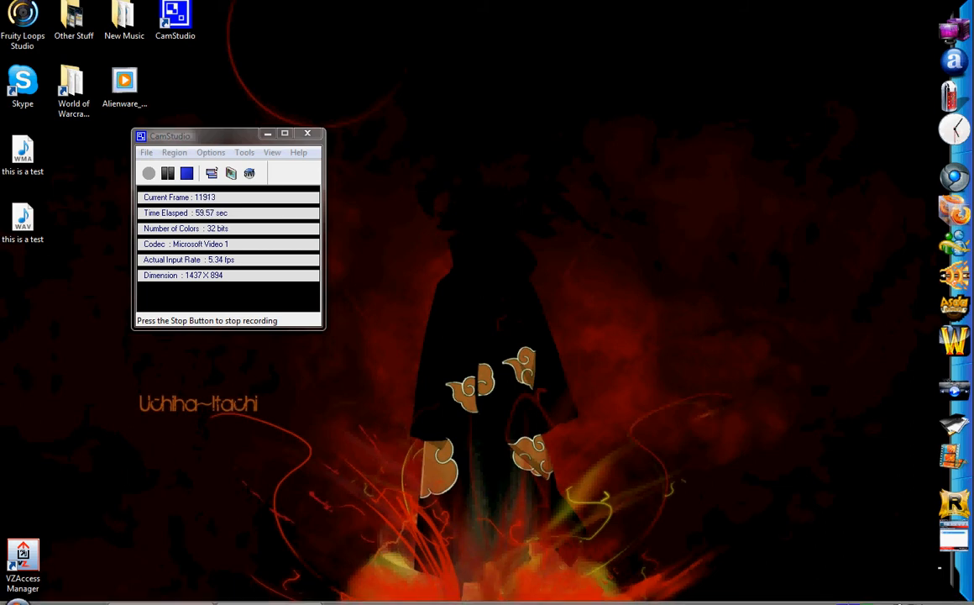
pyautogui.click(16, 587)
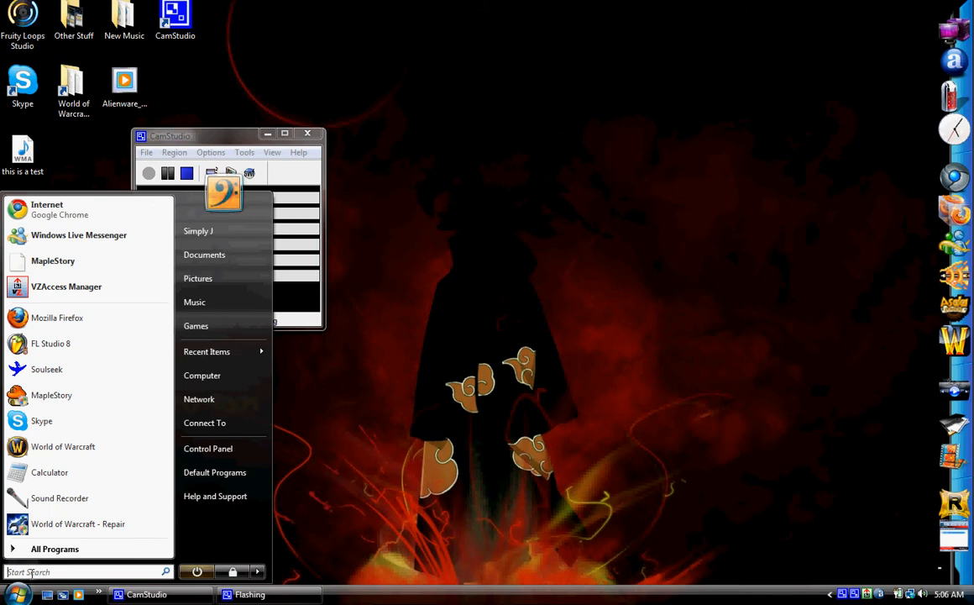
pyautogui.write('sound recorder')
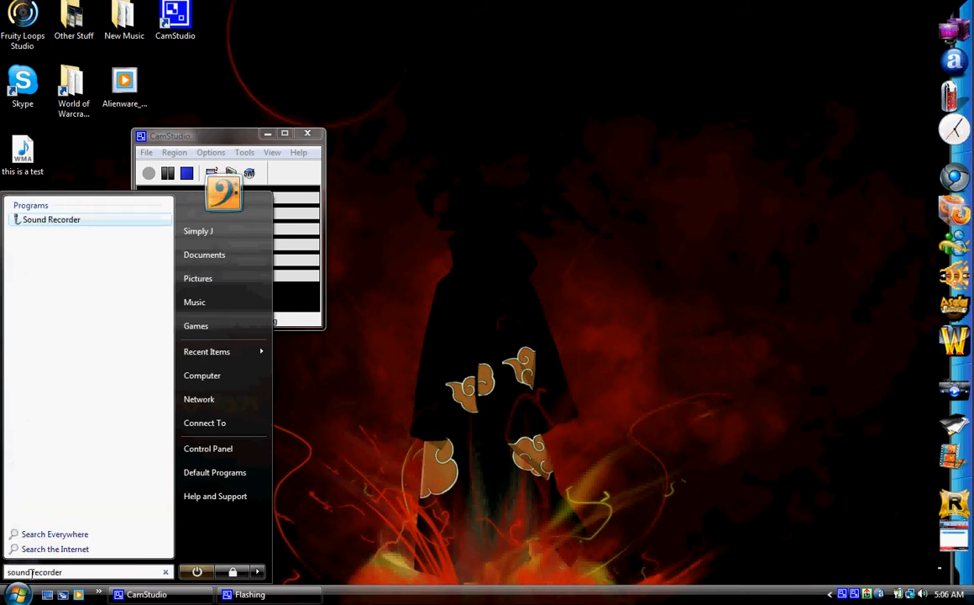
pyautogui.moveTo(52, 219)
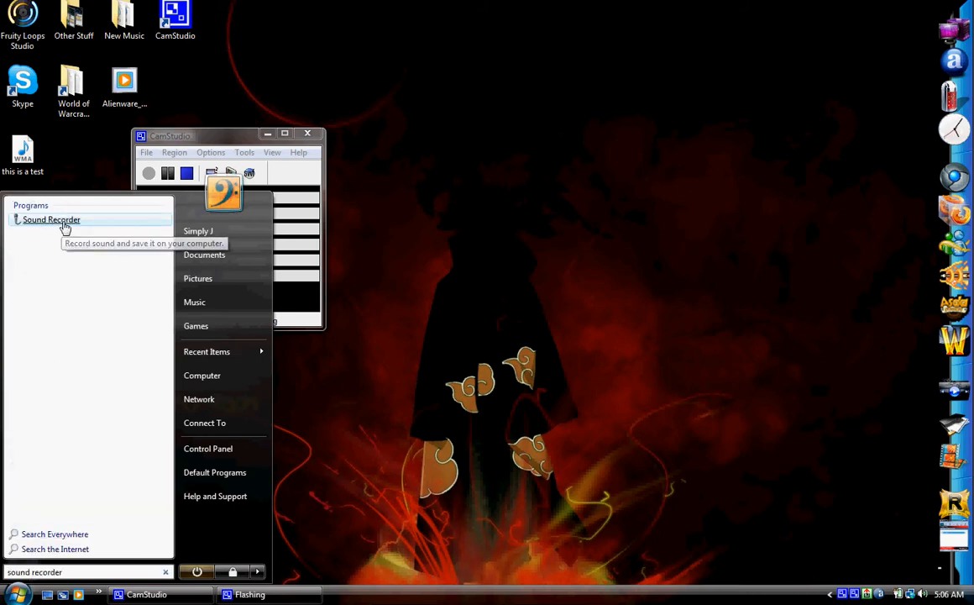
pyautogui.moveTo(70, 502)
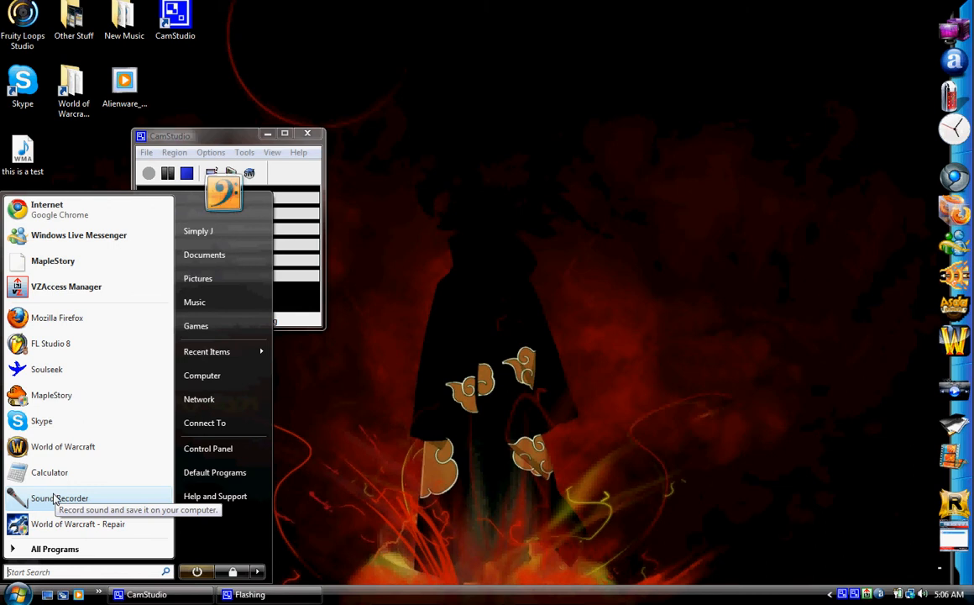
# Record a seven-second voice clip and check Save As formats, keeping Windows Media Audio File.
pyautogui.click(59, 497)
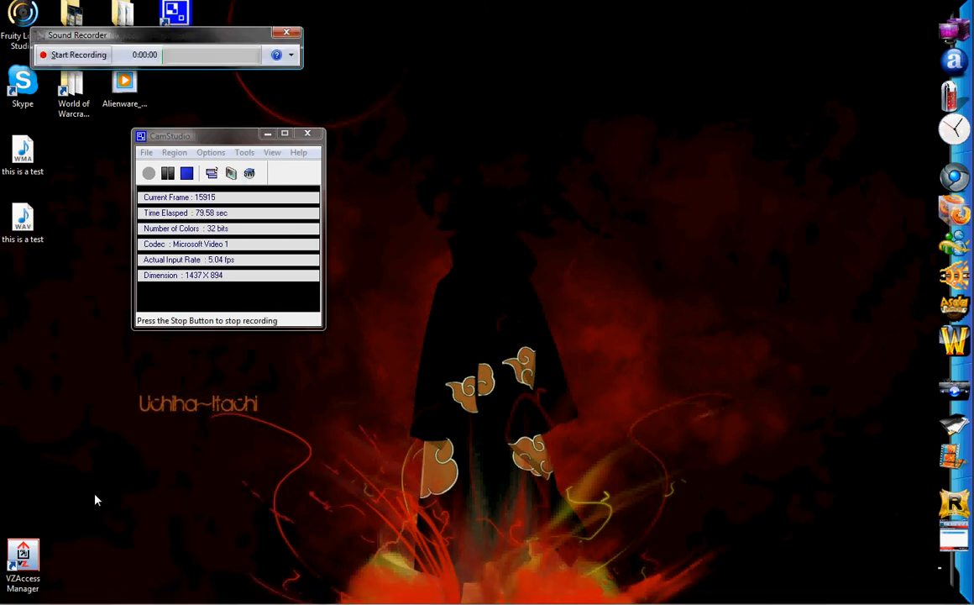
pyautogui.moveTo(77, 55)
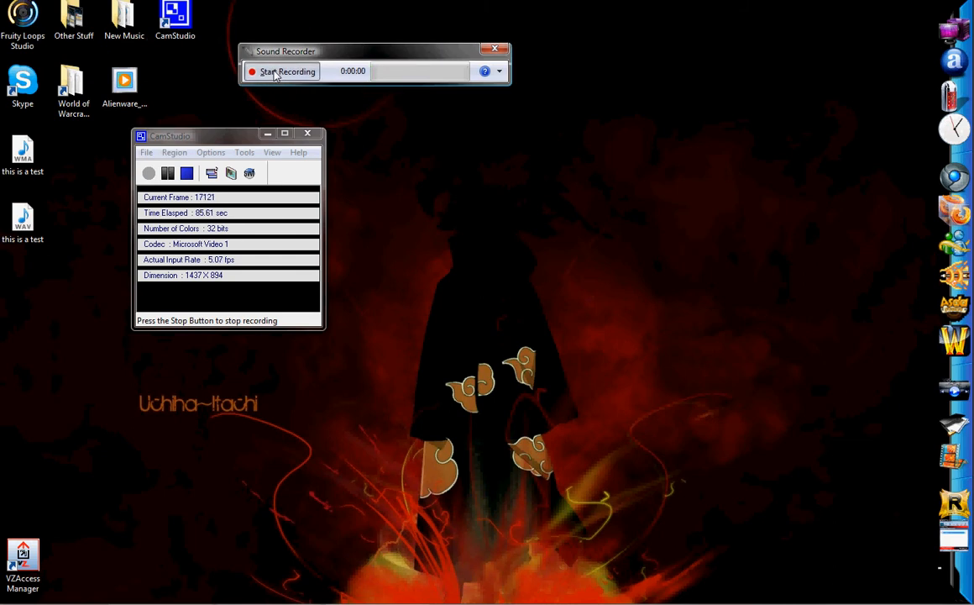
pyautogui.click(285, 70)
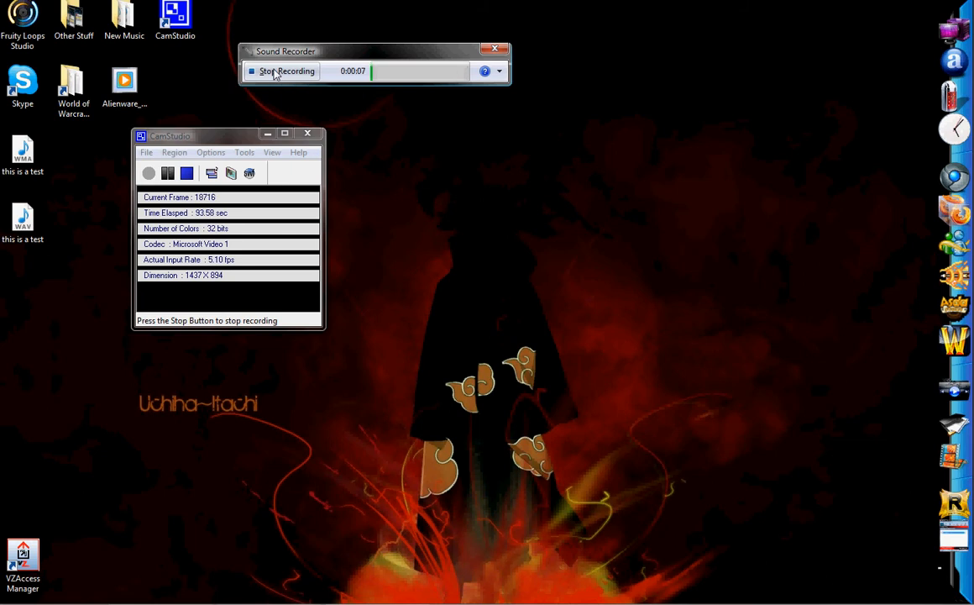
pyautogui.click(286, 70)
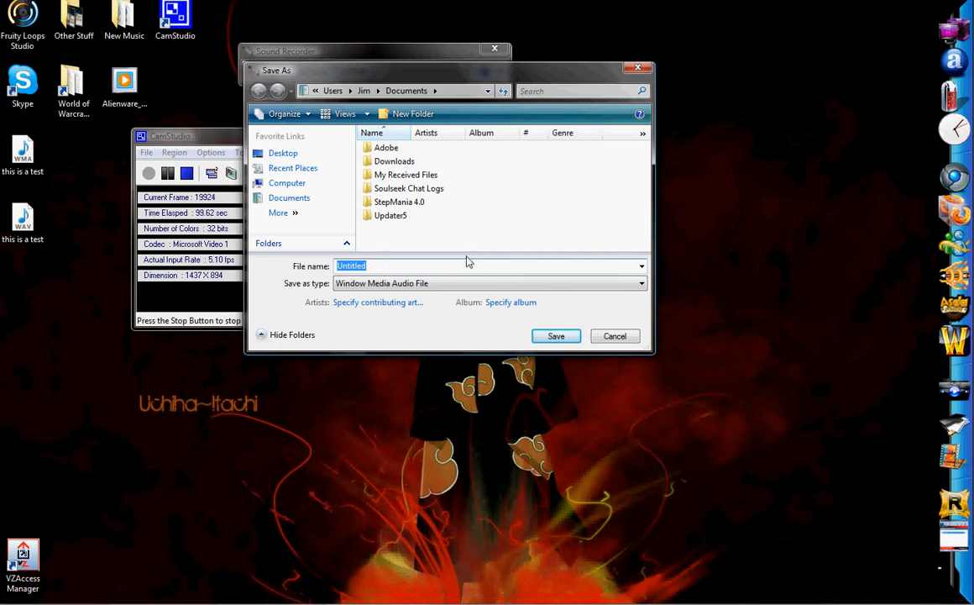
pyautogui.click(640, 282)
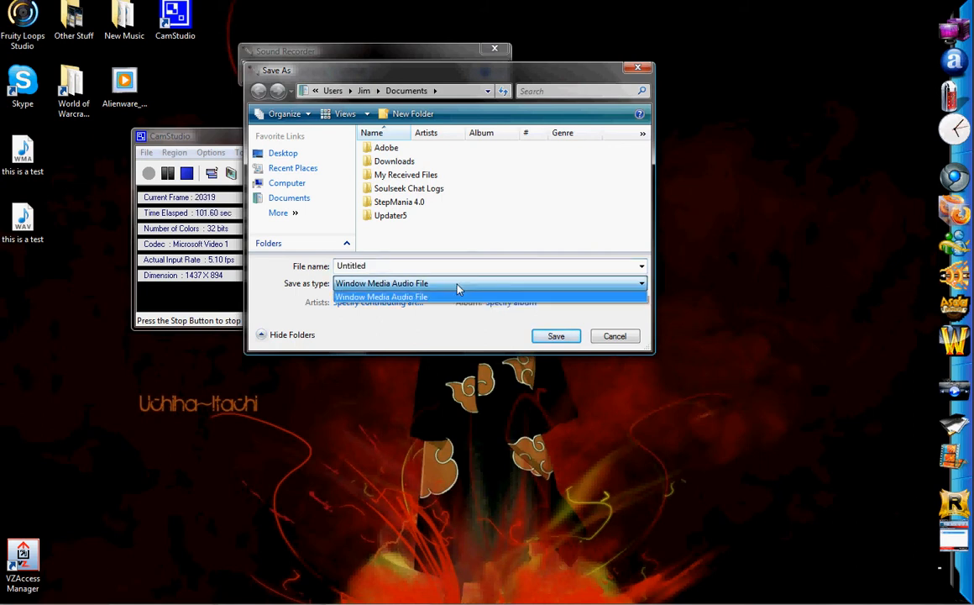
pyautogui.click(380, 296)
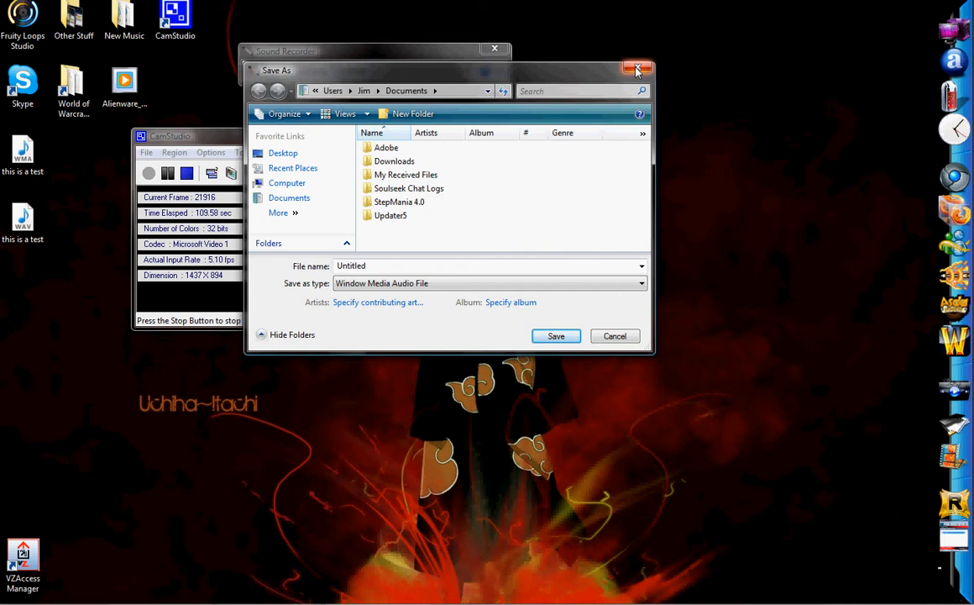
# Cancel saving, close Sound Recorder, and answer No to saving changes.
pyautogui.click(634, 67)
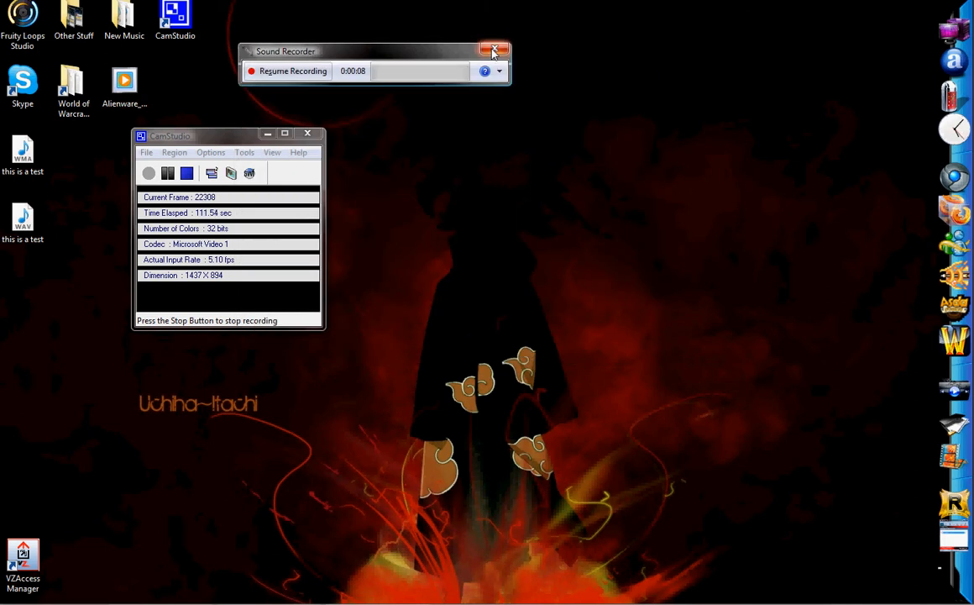
pyautogui.click(495, 51)
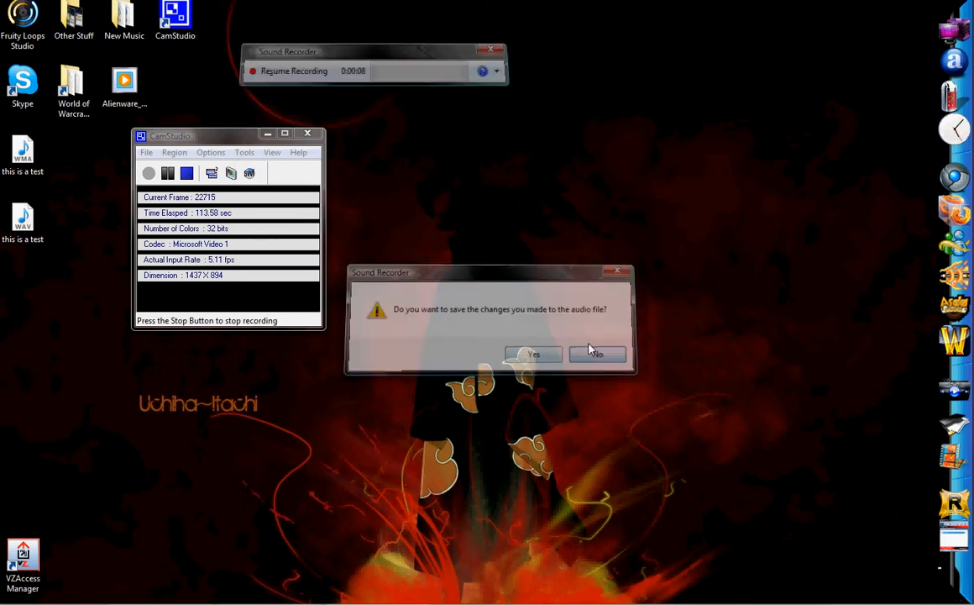
pyautogui.click(597, 353)
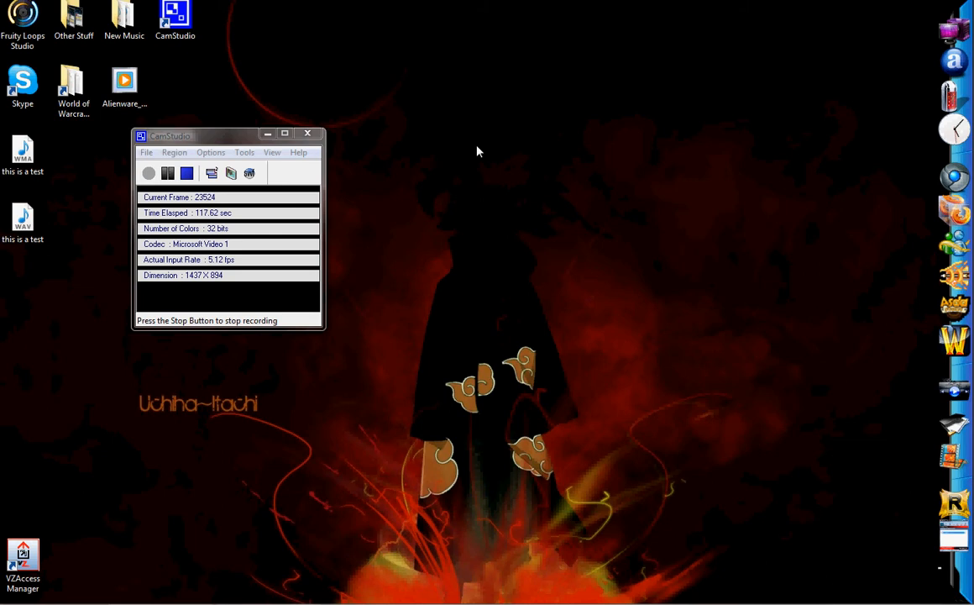
pyautogui.moveTo(414, 300)
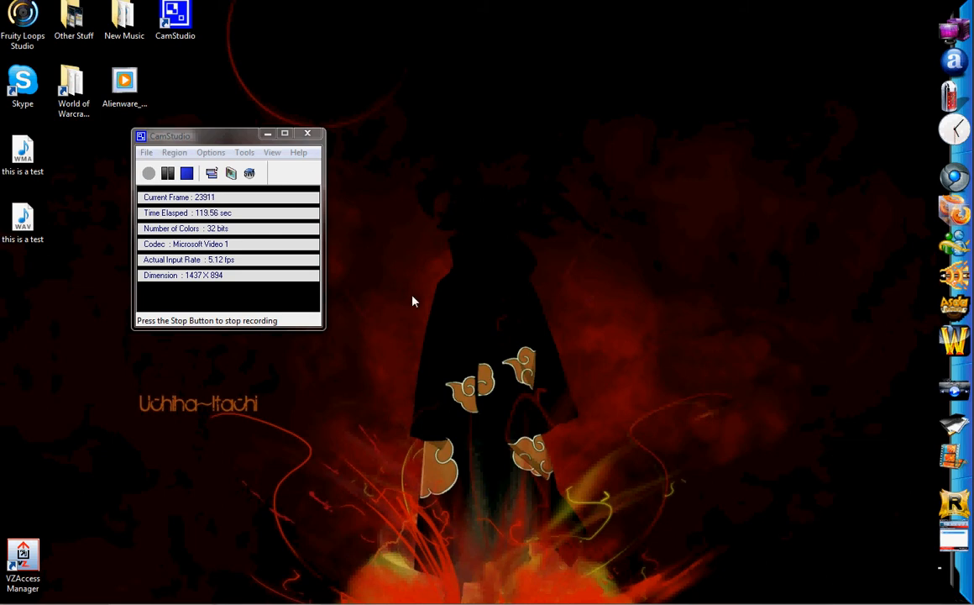
pyautogui.moveTo(375, 277)
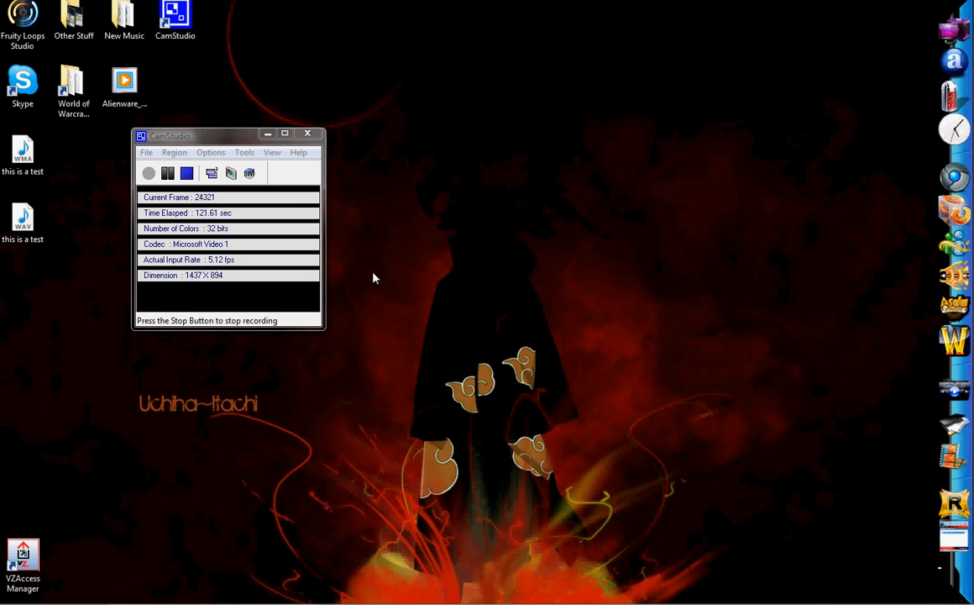
pyautogui.moveTo(354, 336)
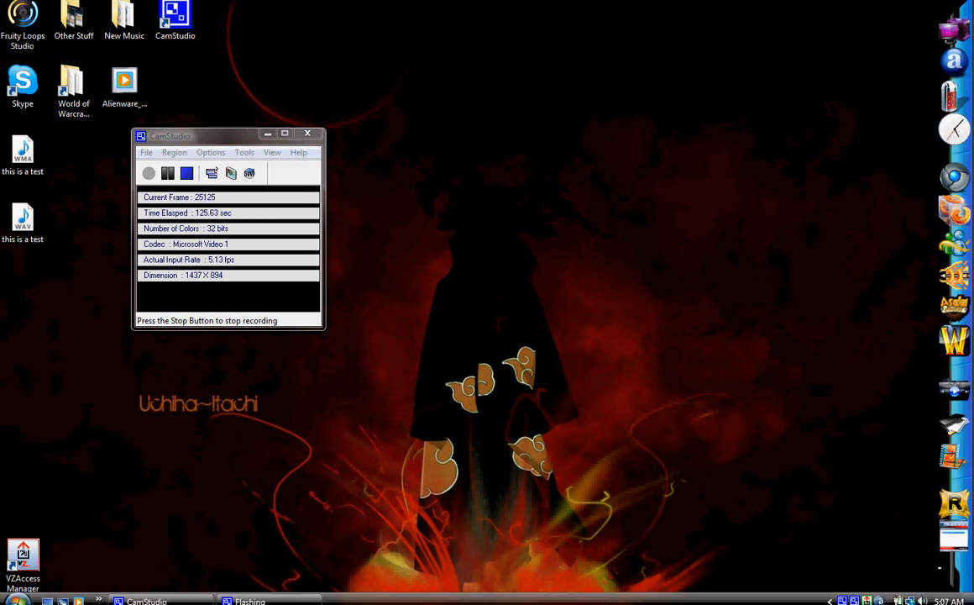
pyautogui.click(13, 601)
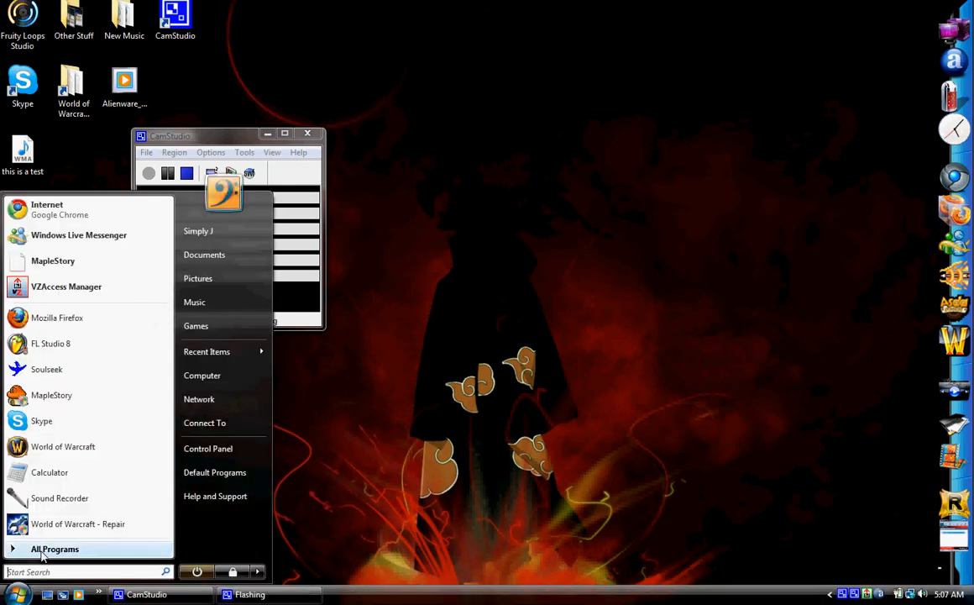
pyautogui.click(53, 548)
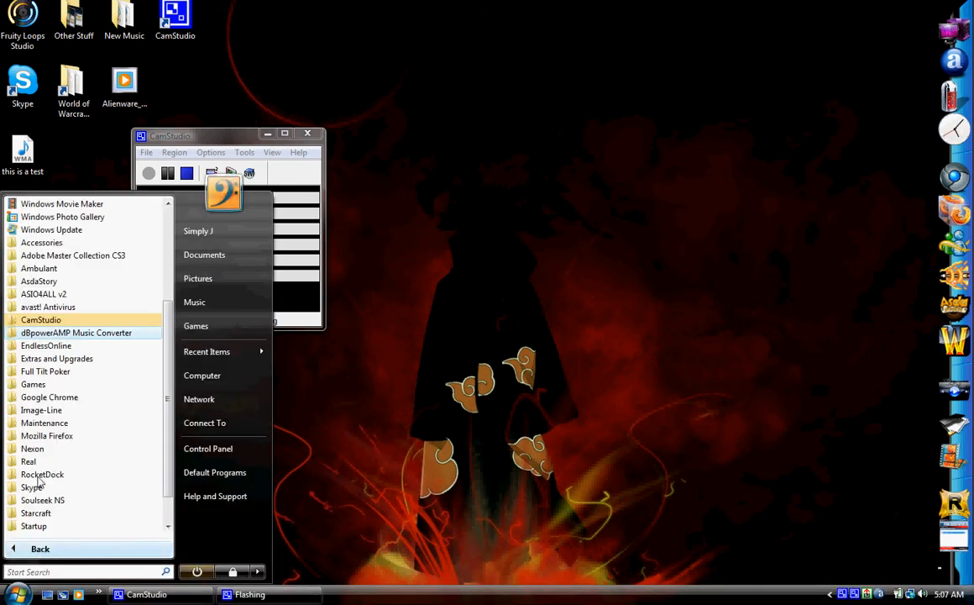
pyautogui.moveTo(75, 332)
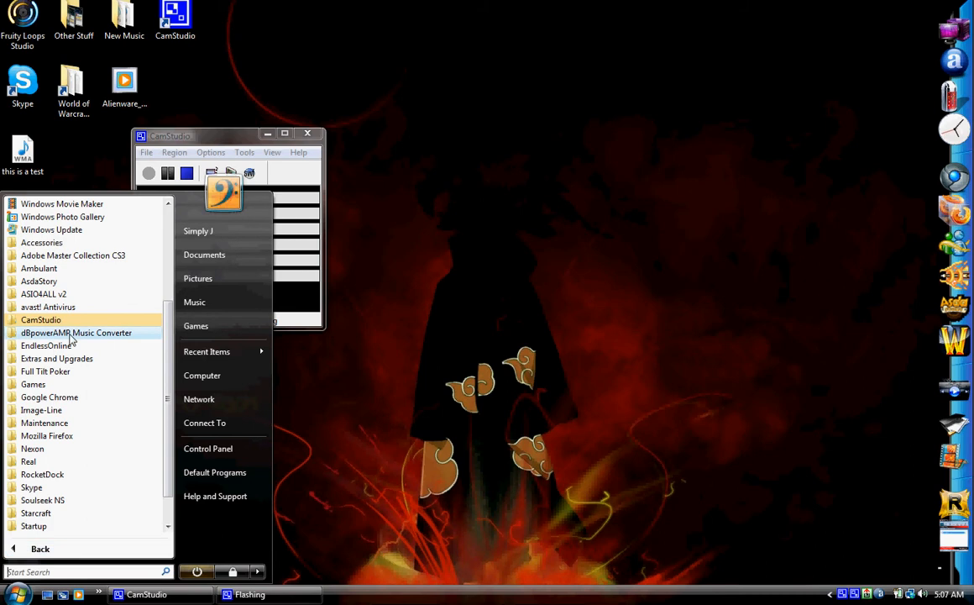
pyautogui.click(76, 332)
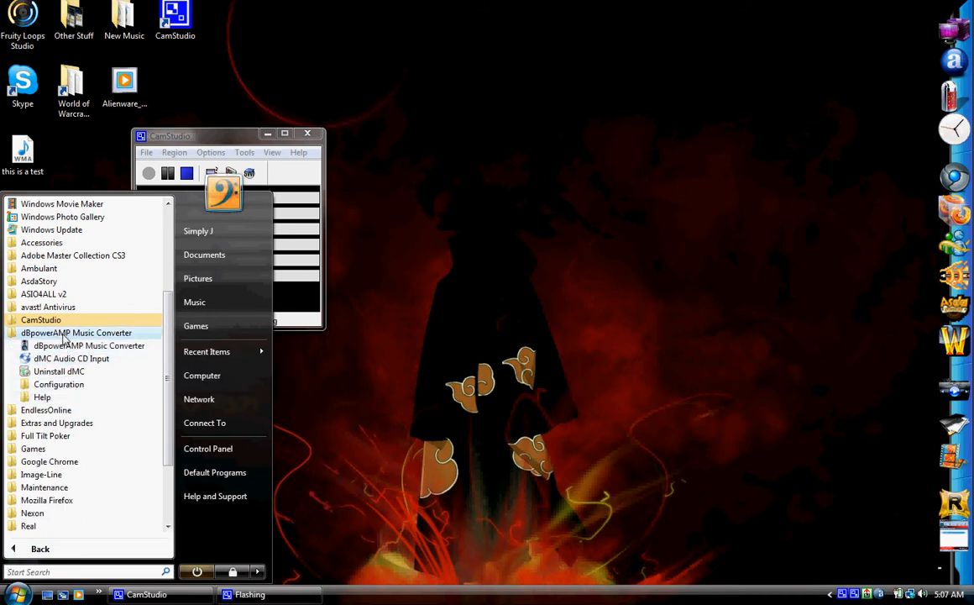
pyautogui.moveTo(78, 345)
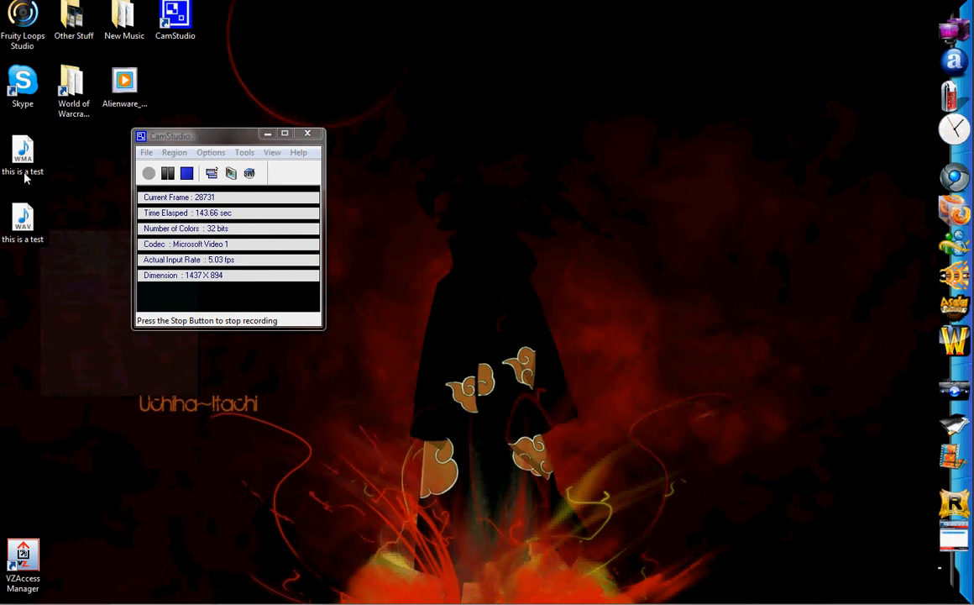
# Convert the WMA test clip with dBpowerAMP, choosing Wave as output format.
pyautogui.rightClick(23, 151)
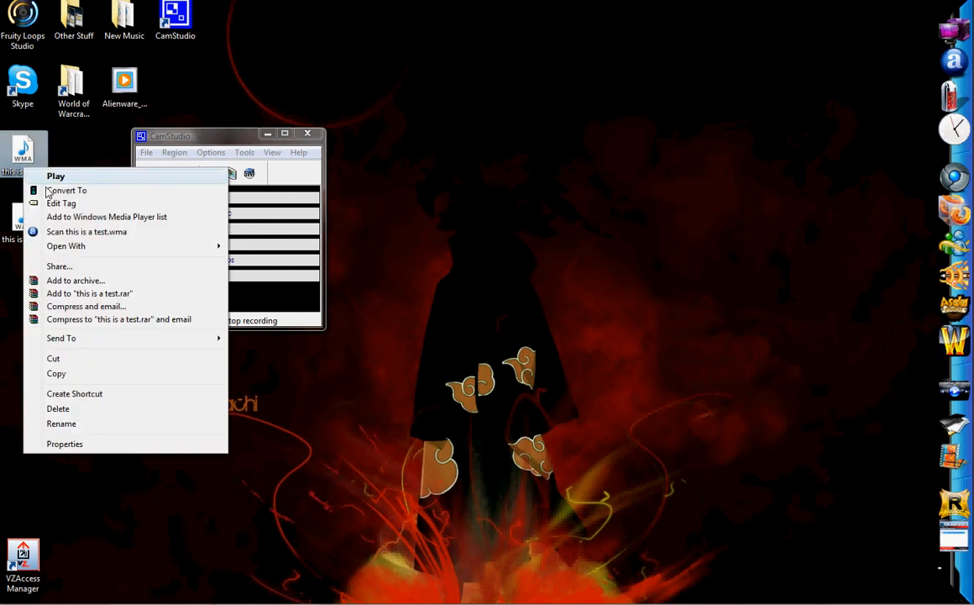
pyautogui.moveTo(74, 190)
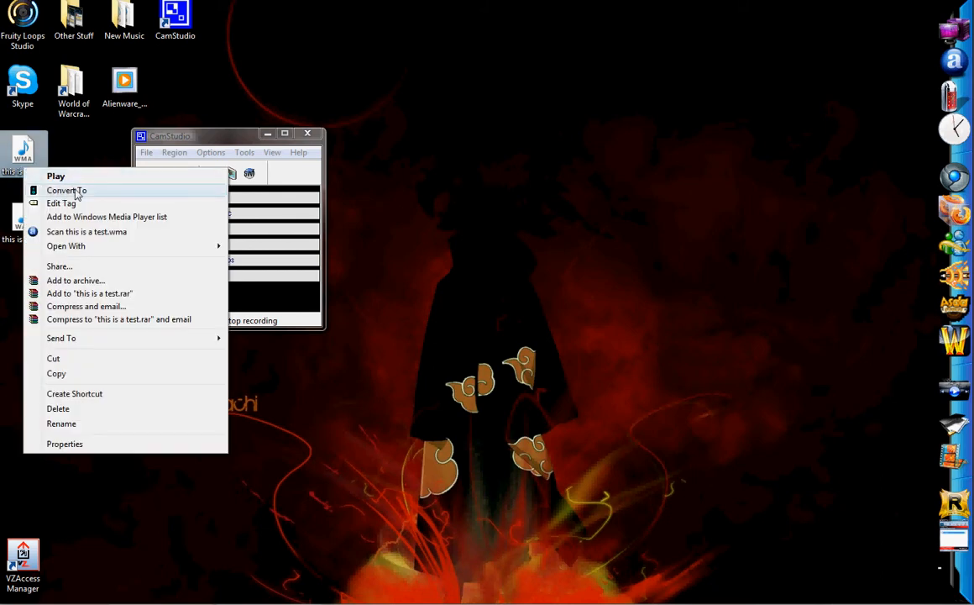
pyautogui.click(66, 190)
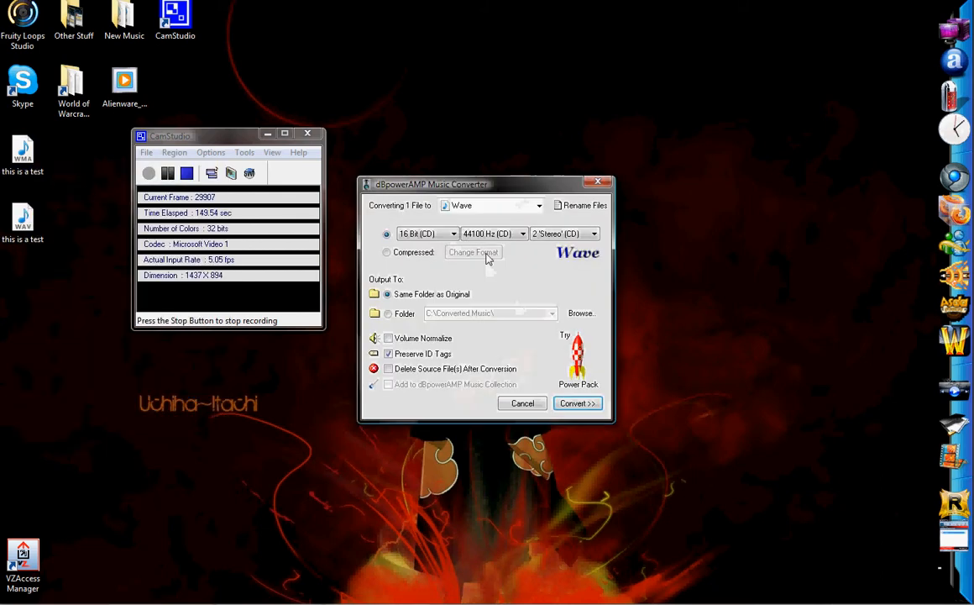
pyautogui.click(538, 205)
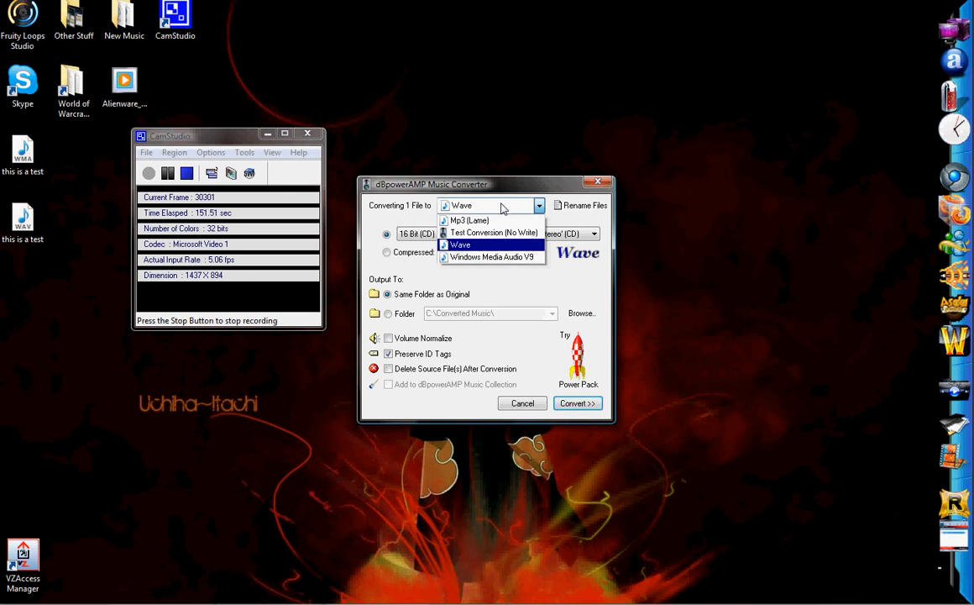
pyautogui.click(461, 244)
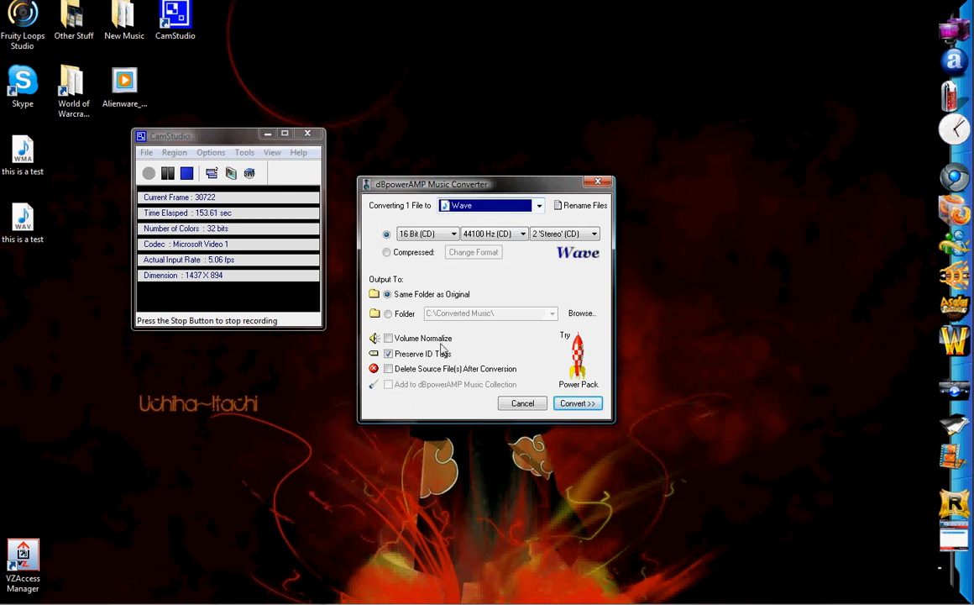
pyautogui.moveTo(563, 386)
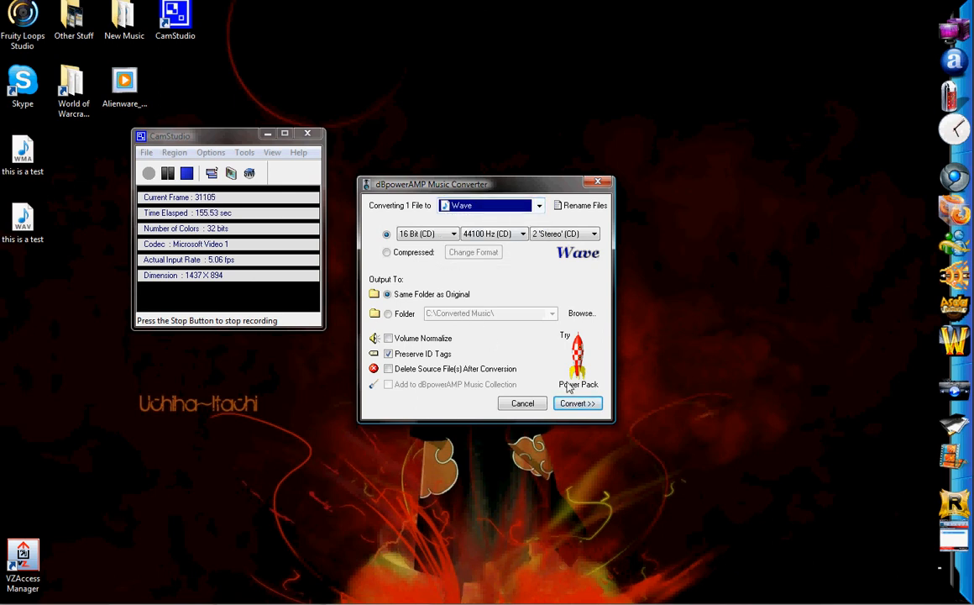
pyautogui.moveTo(550, 288)
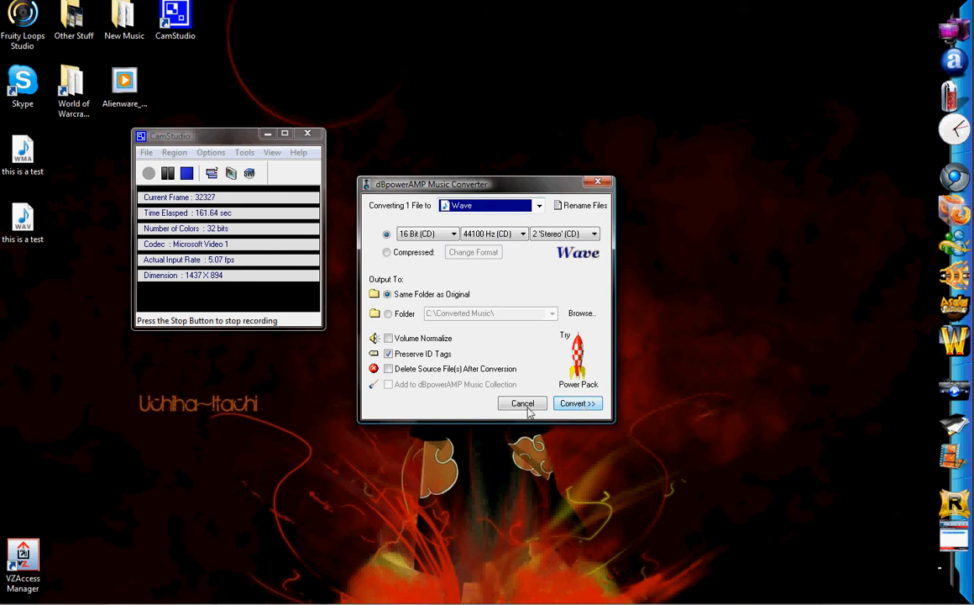
# Cancel the dBpowerAMP conversion window.
pyautogui.click(522, 403)
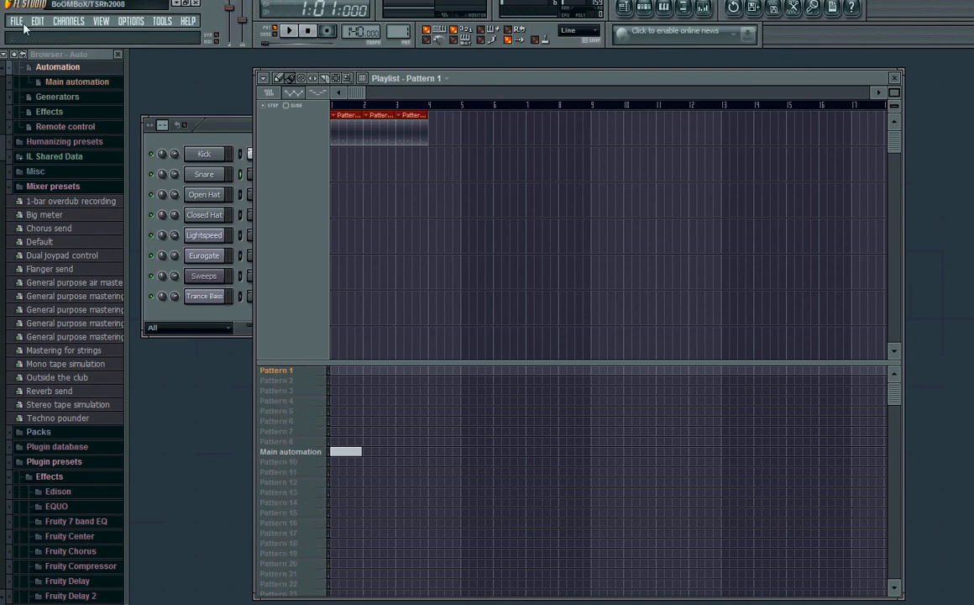
# Import the desktop 'this is a test' WAV via File > Import > Beat to slice.
pyautogui.click(9, 23)
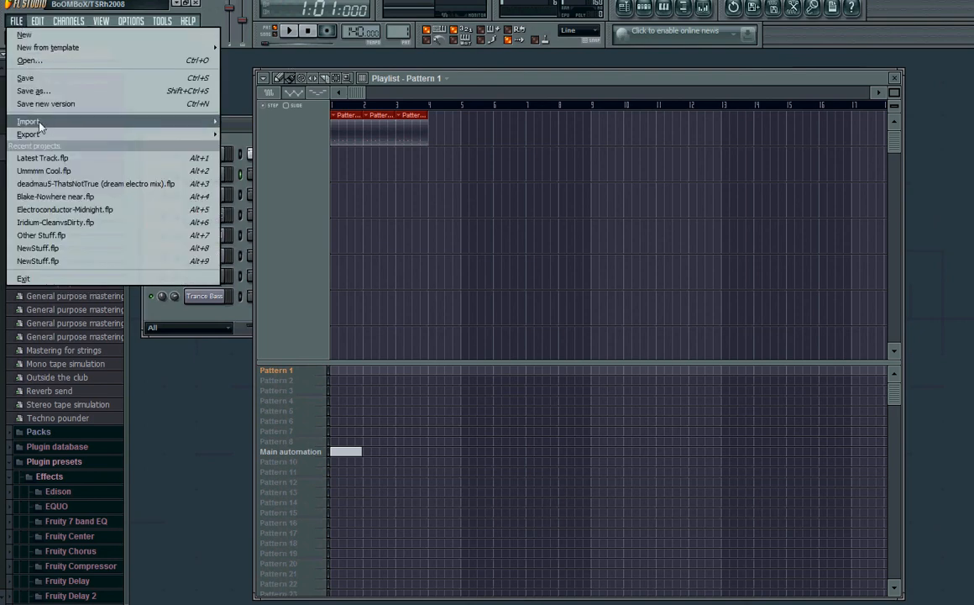
pyautogui.moveTo(28, 121)
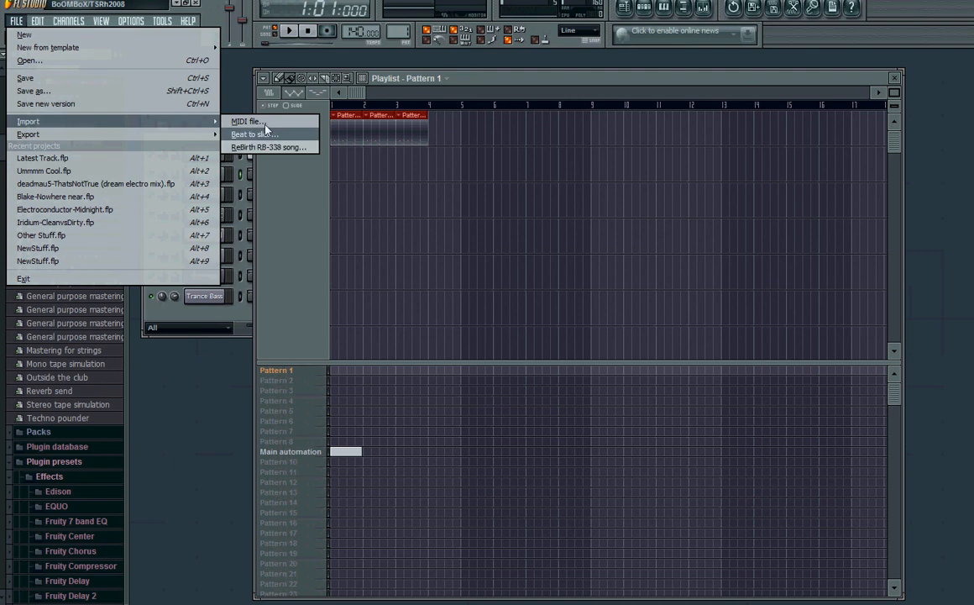
pyautogui.moveTo(263, 147)
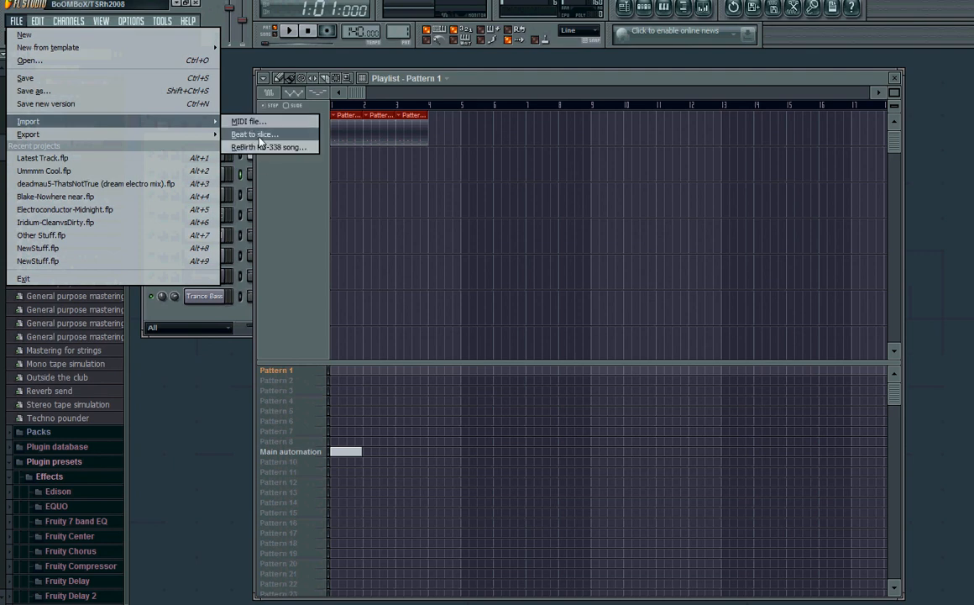
pyautogui.click(253, 135)
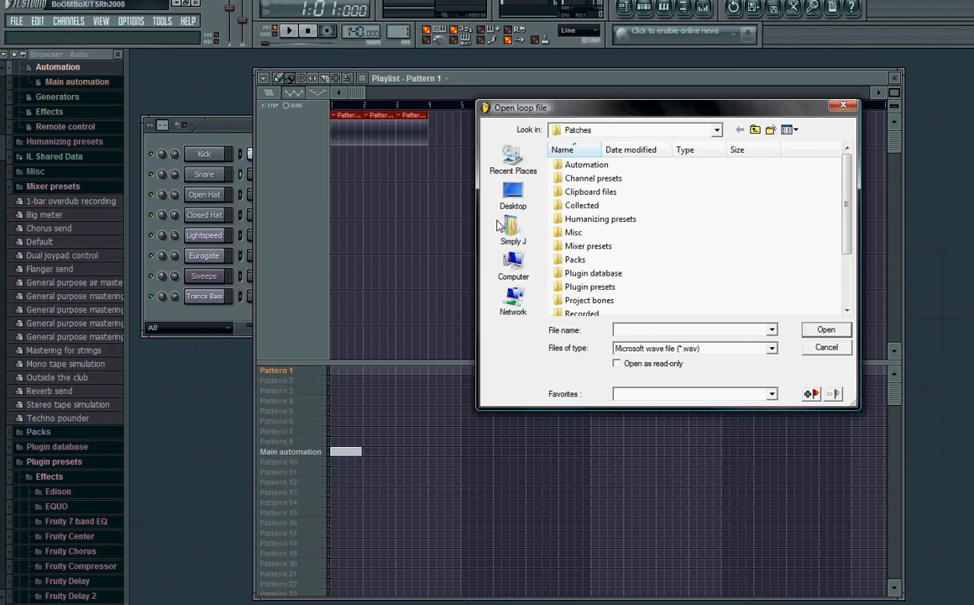
pyautogui.click(512, 194)
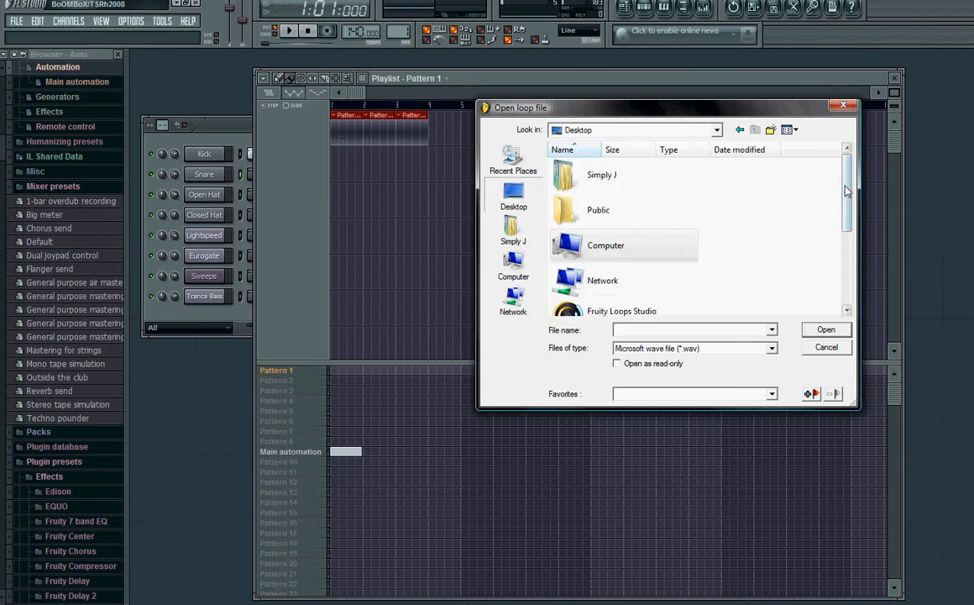
pyautogui.scroll(-3)
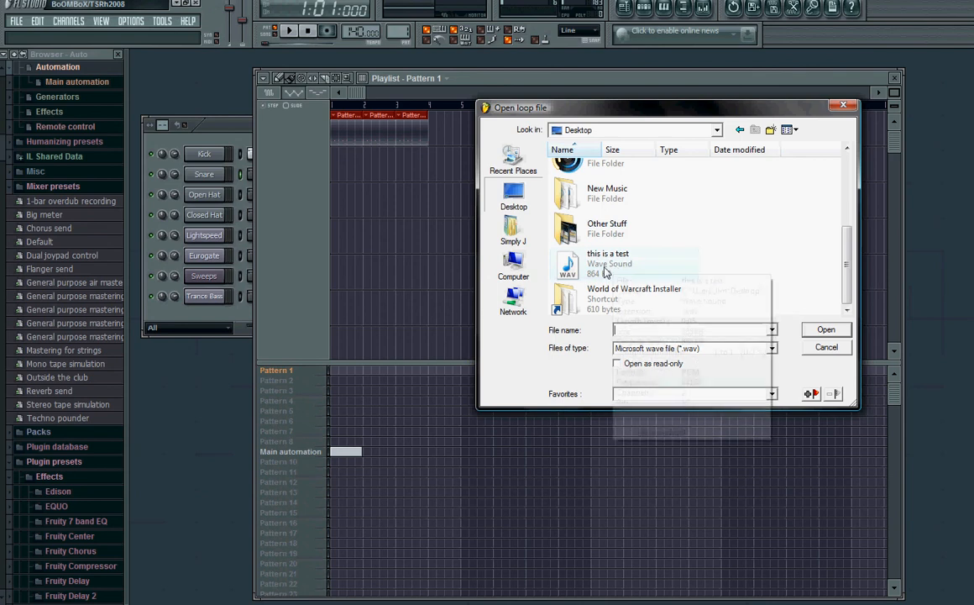
pyautogui.click(607, 263)
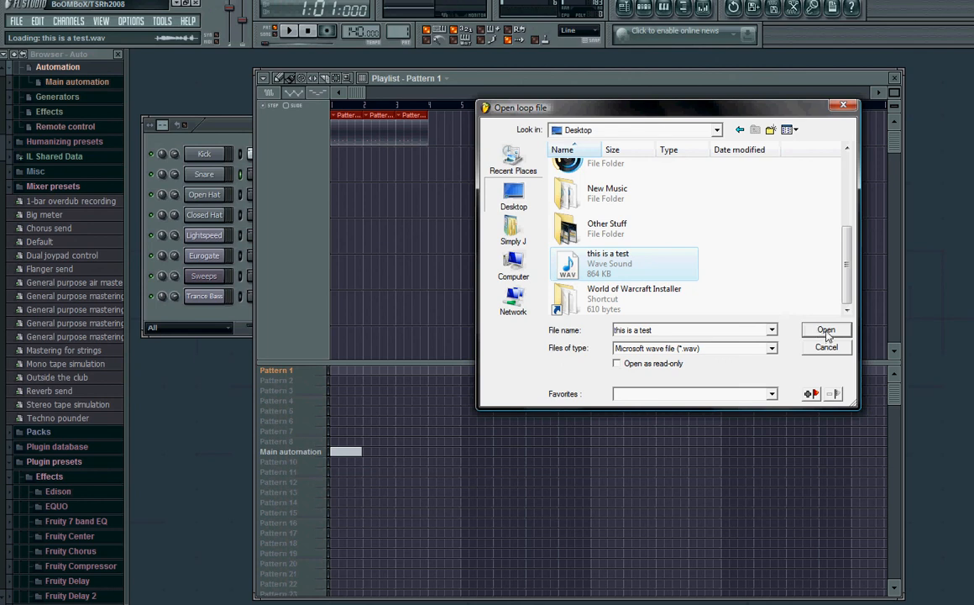
pyautogui.click(826, 330)
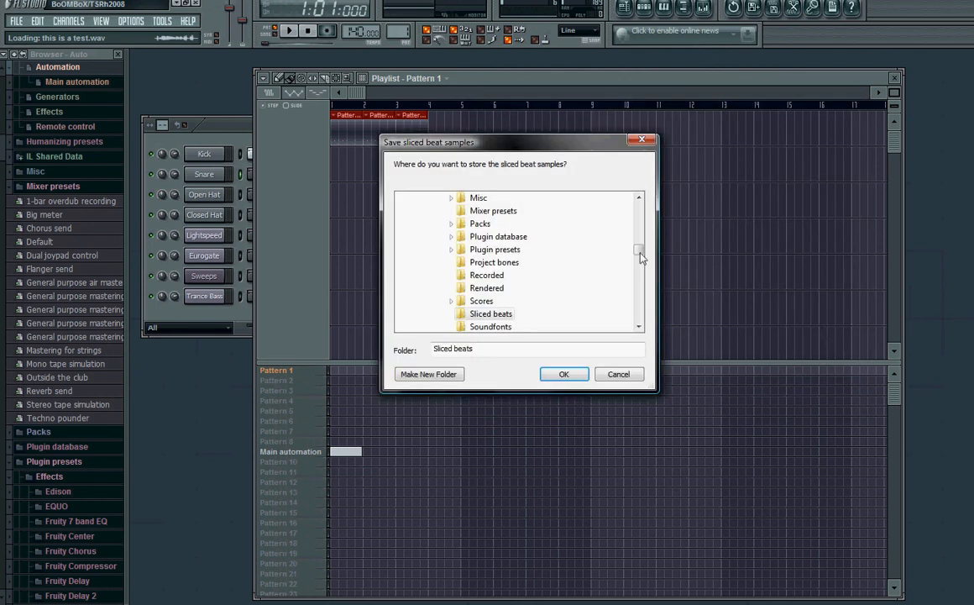
pyautogui.moveTo(508, 286)
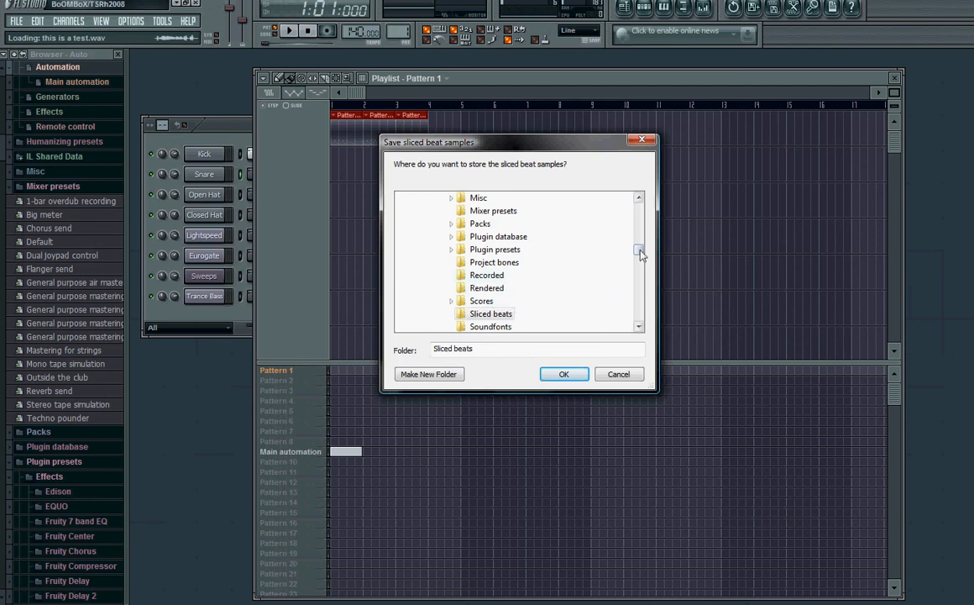
# Save the sliced beat samples into the Recorded folder.
pyautogui.click(485, 275)
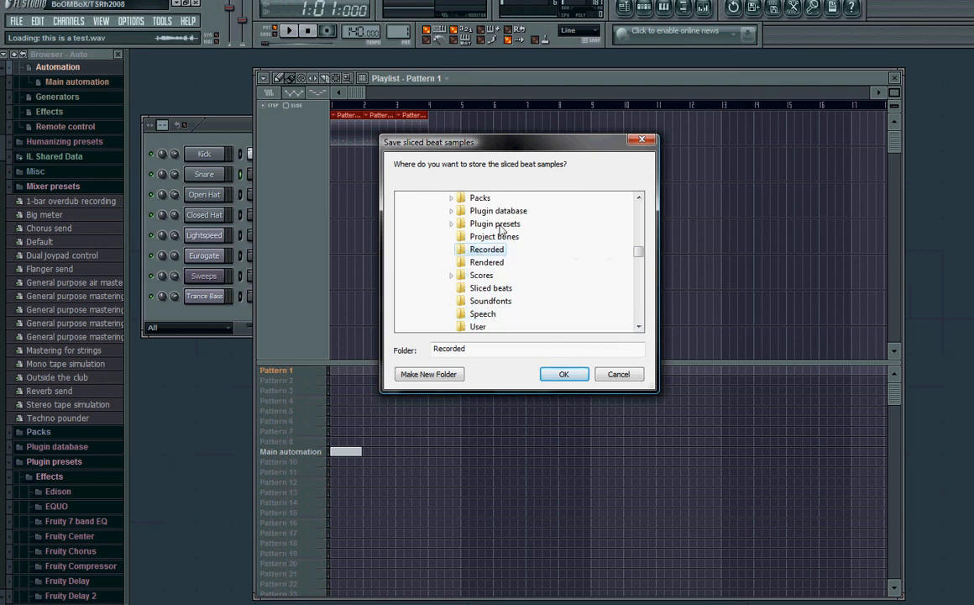
pyautogui.moveTo(534, 302)
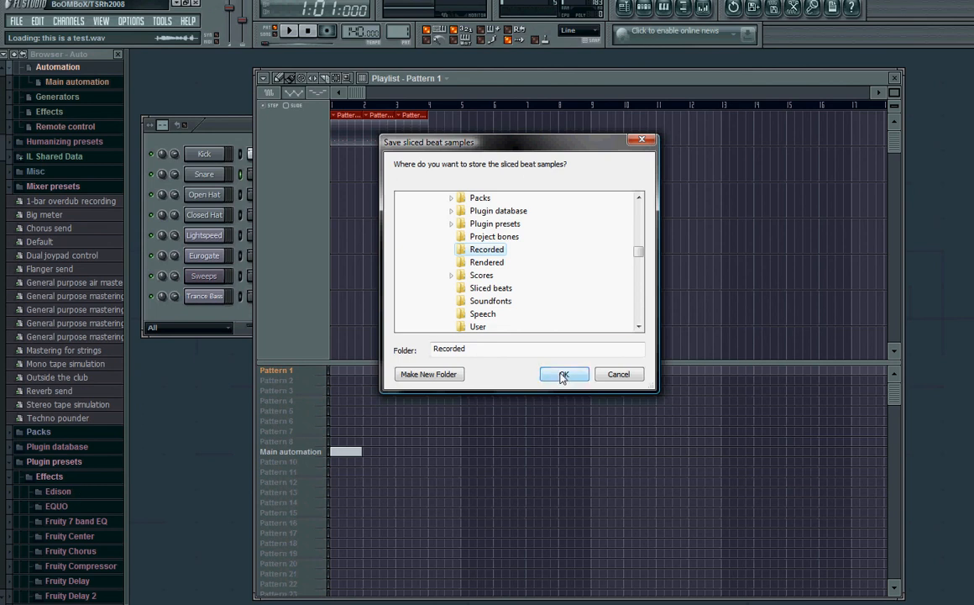
pyautogui.click(563, 374)
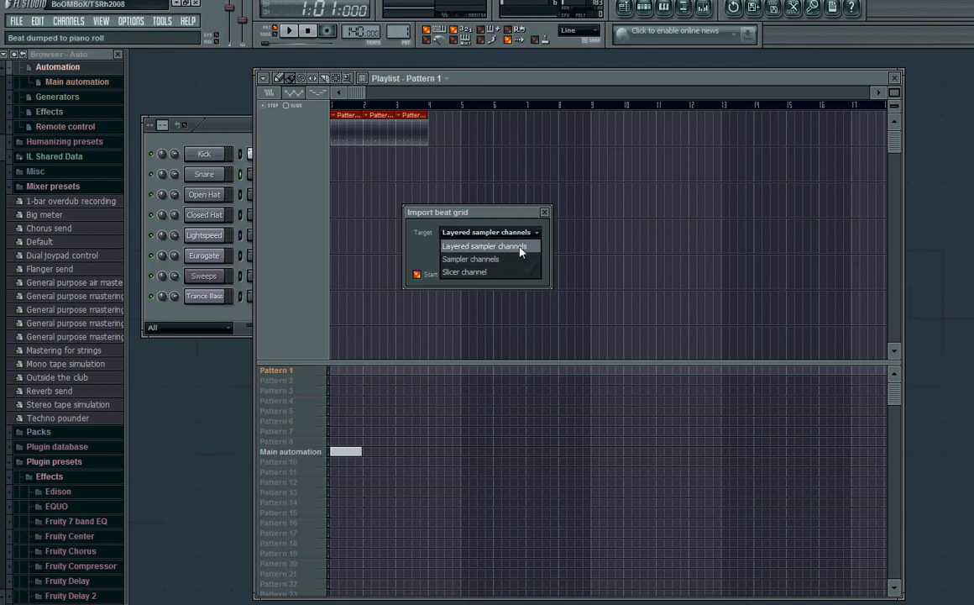
# Import as layered sampler channels without a new project, then play the pattern.
pyautogui.click(487, 246)
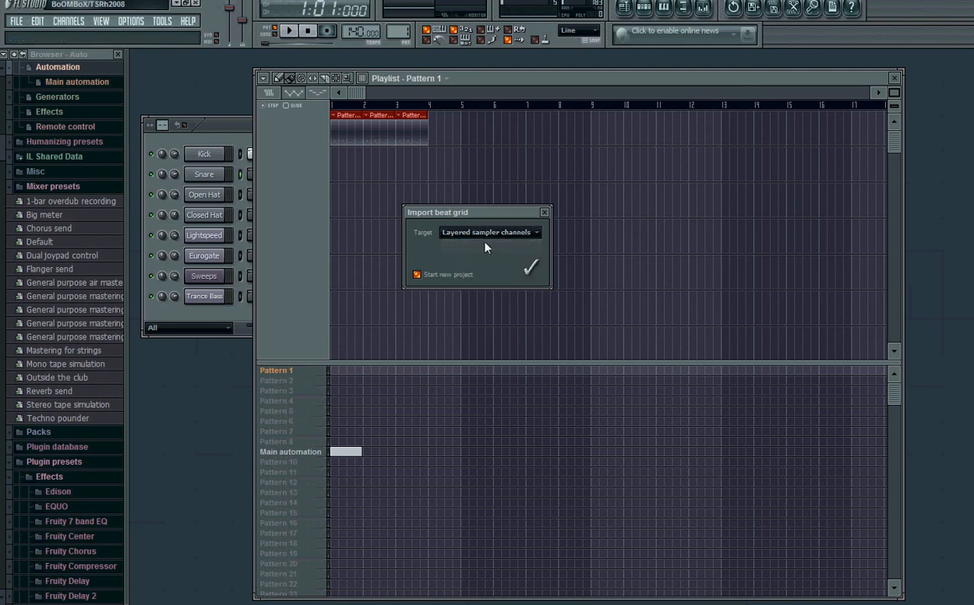
pyautogui.moveTo(442, 269)
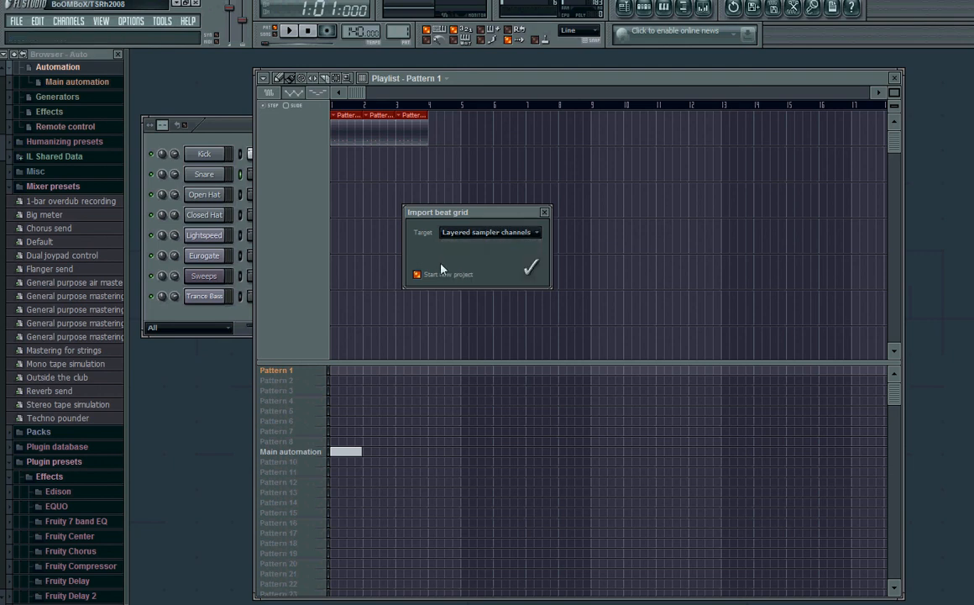
pyautogui.click(416, 275)
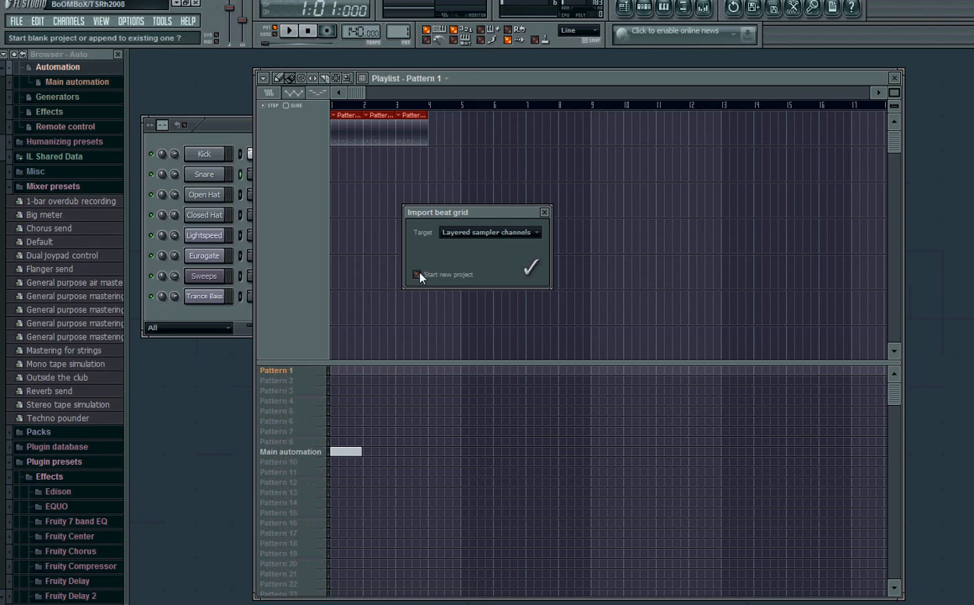
pyautogui.click(529, 266)
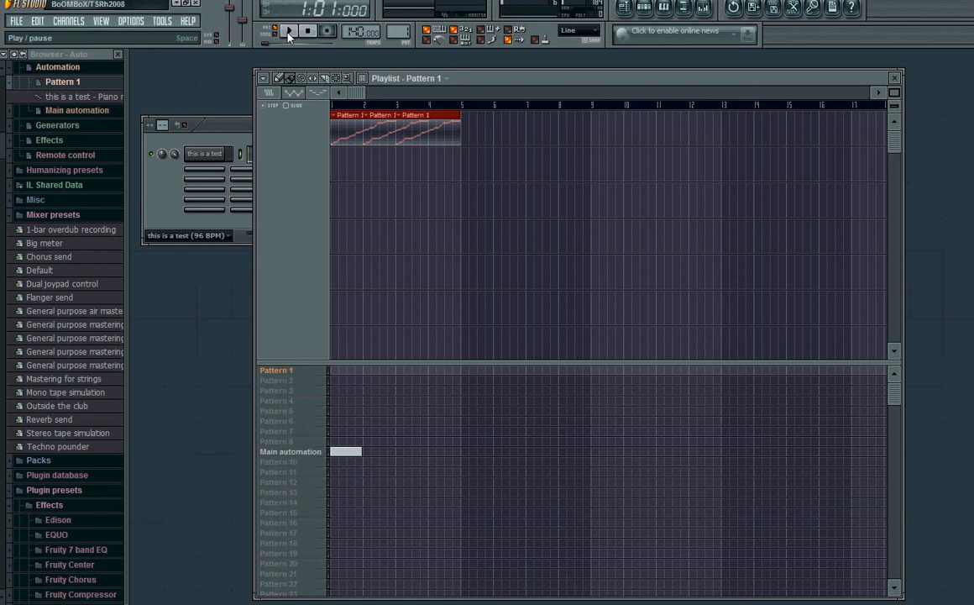
pyautogui.click(289, 31)
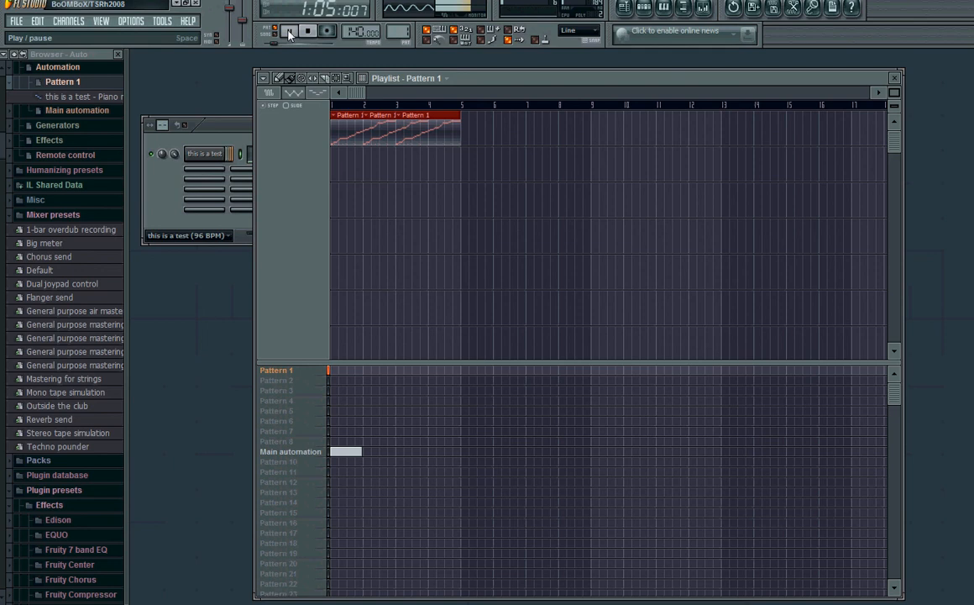
pyautogui.click(290, 31)
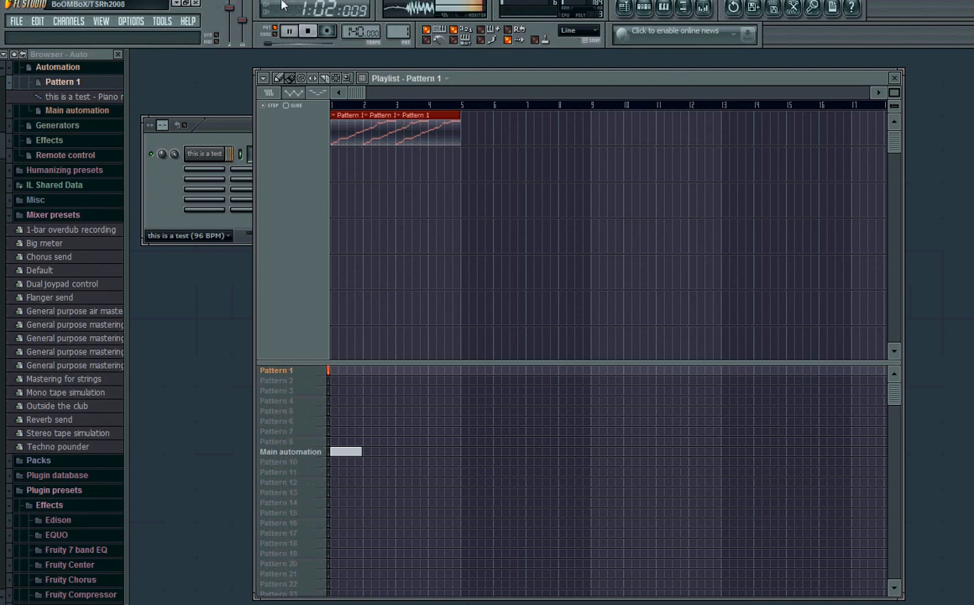
pyautogui.click(294, 33)
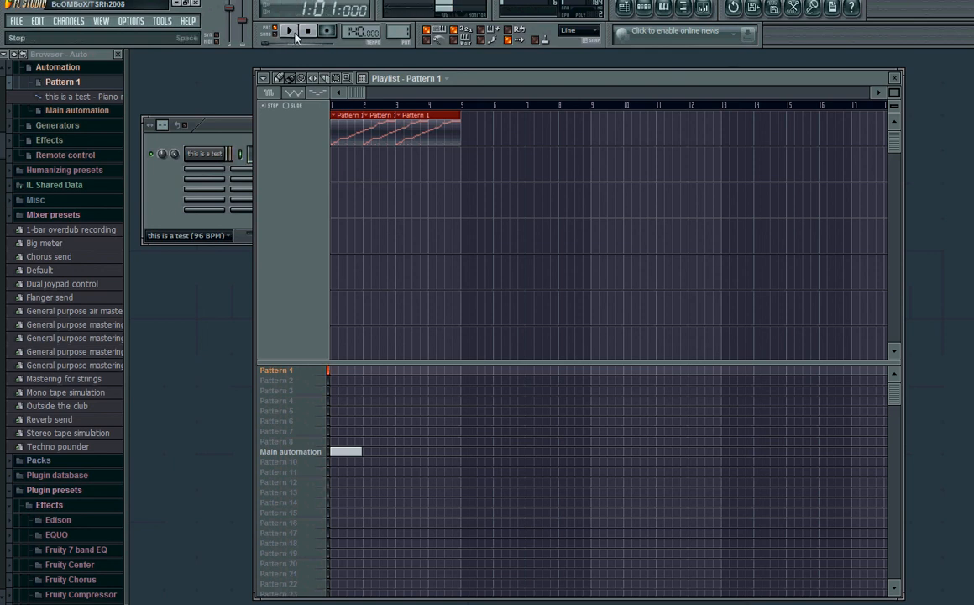
pyautogui.click(290, 32)
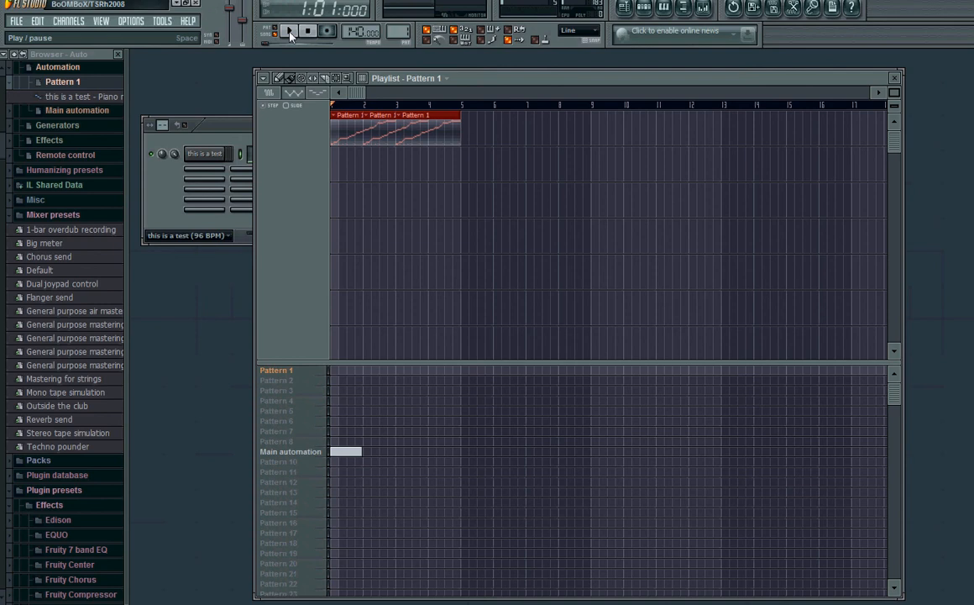
pyautogui.click(290, 32)
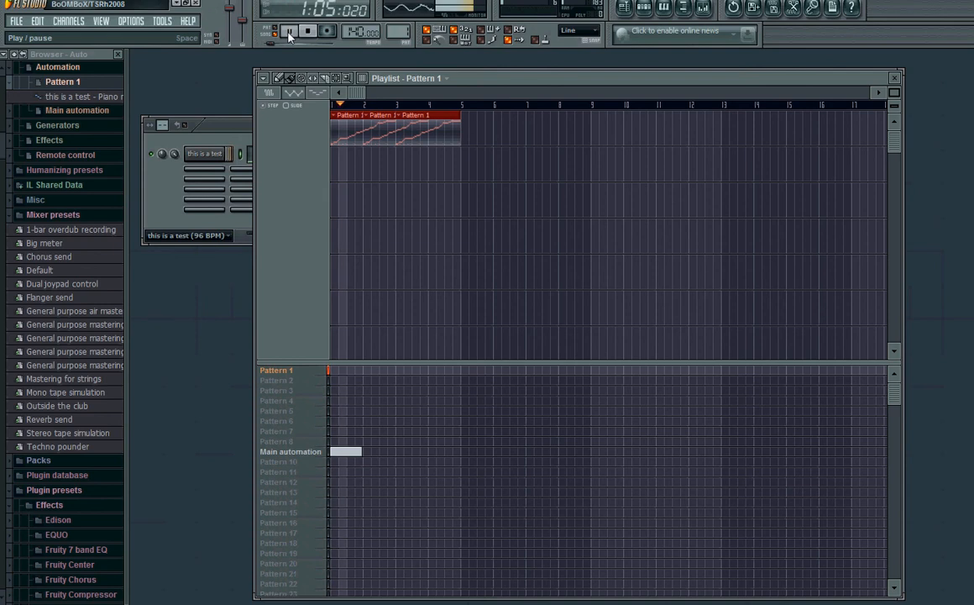
pyautogui.click(290, 32)
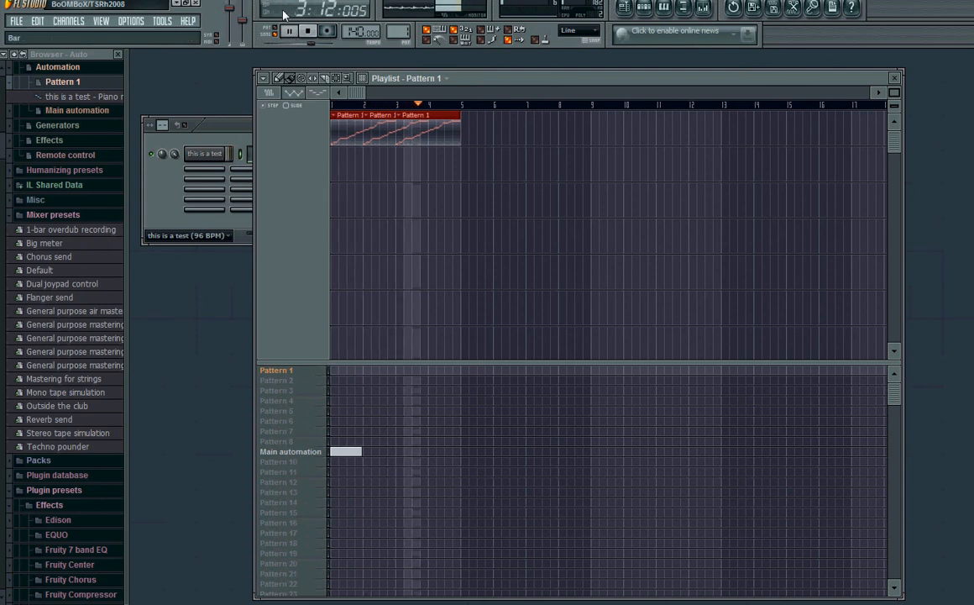
pyautogui.click(287, 31)
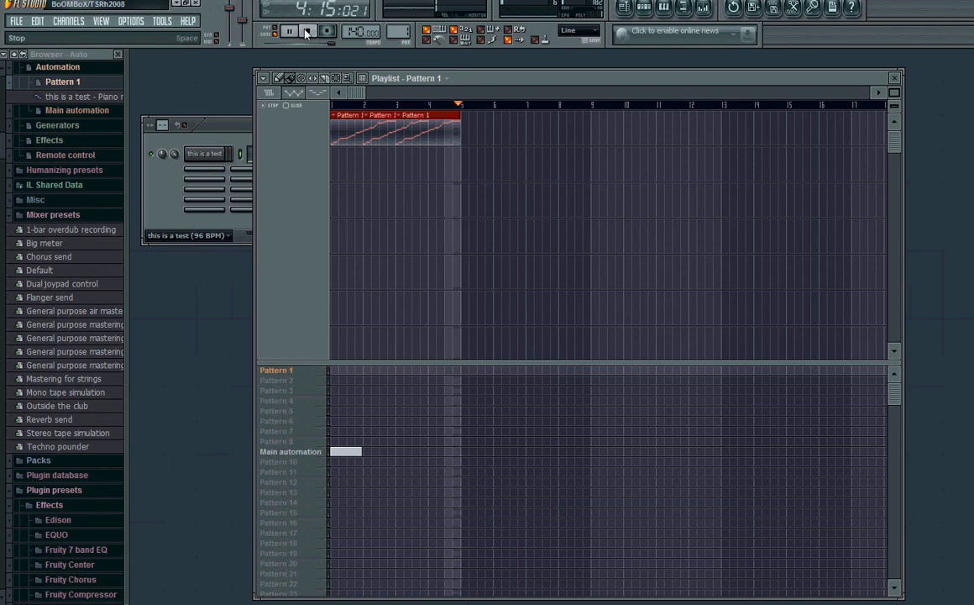
pyautogui.click(289, 31)
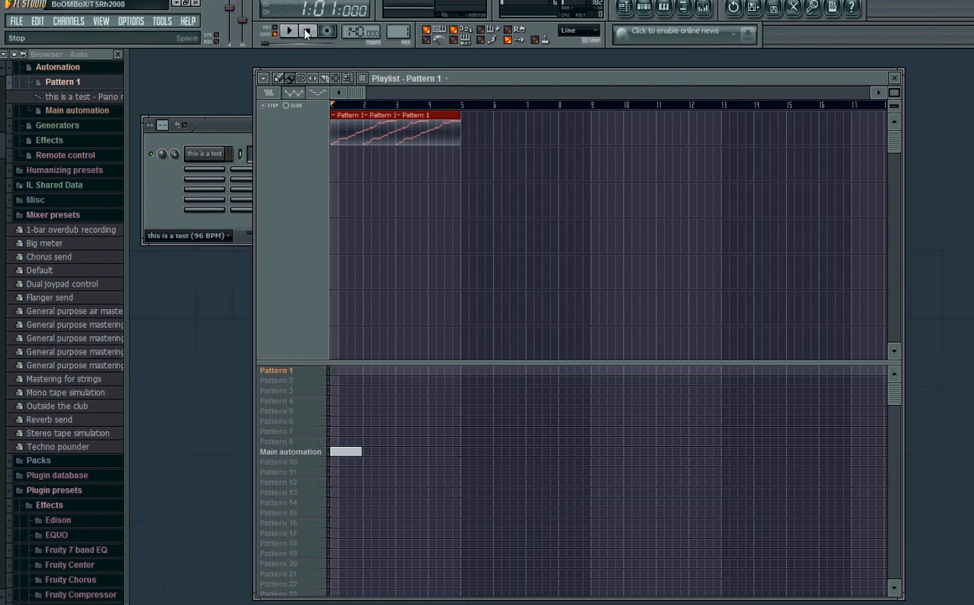